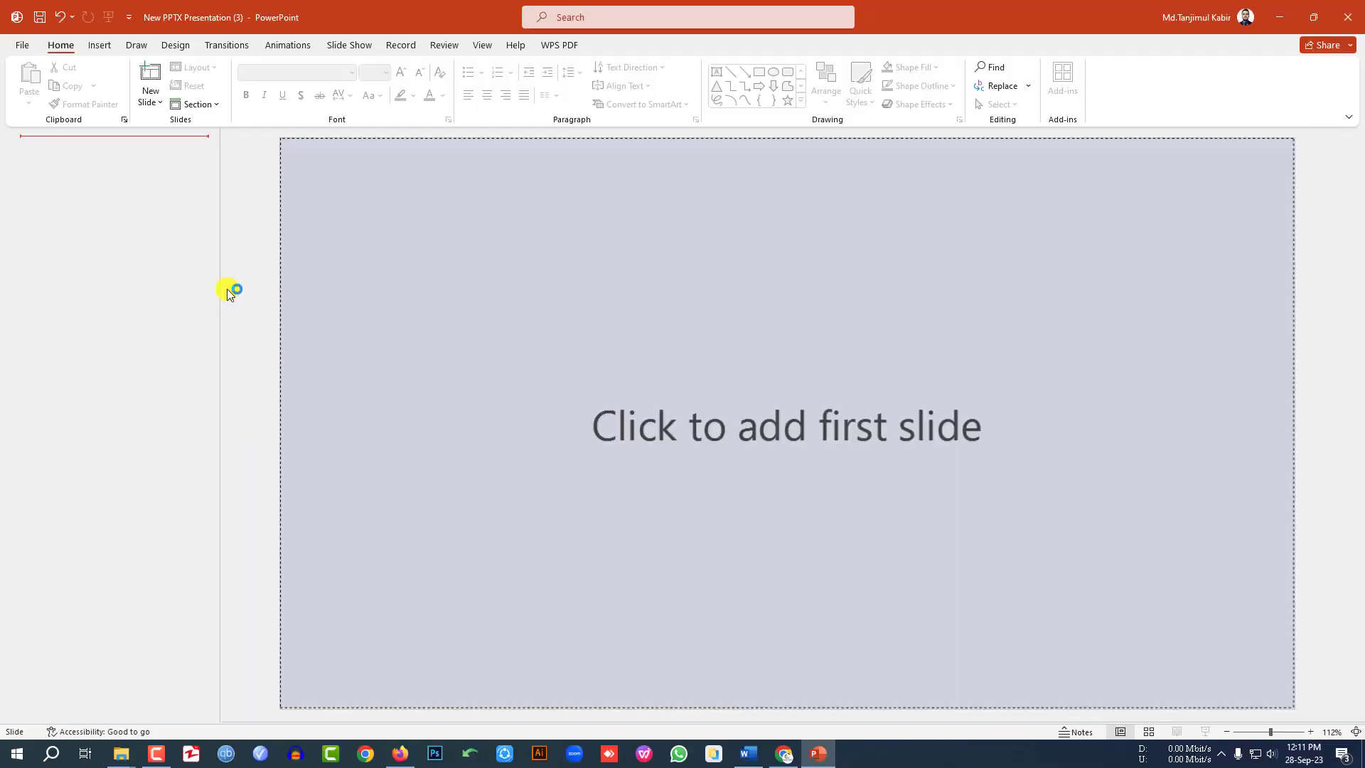
{"action": "mouse_move", "coordinate": [231, 266]}
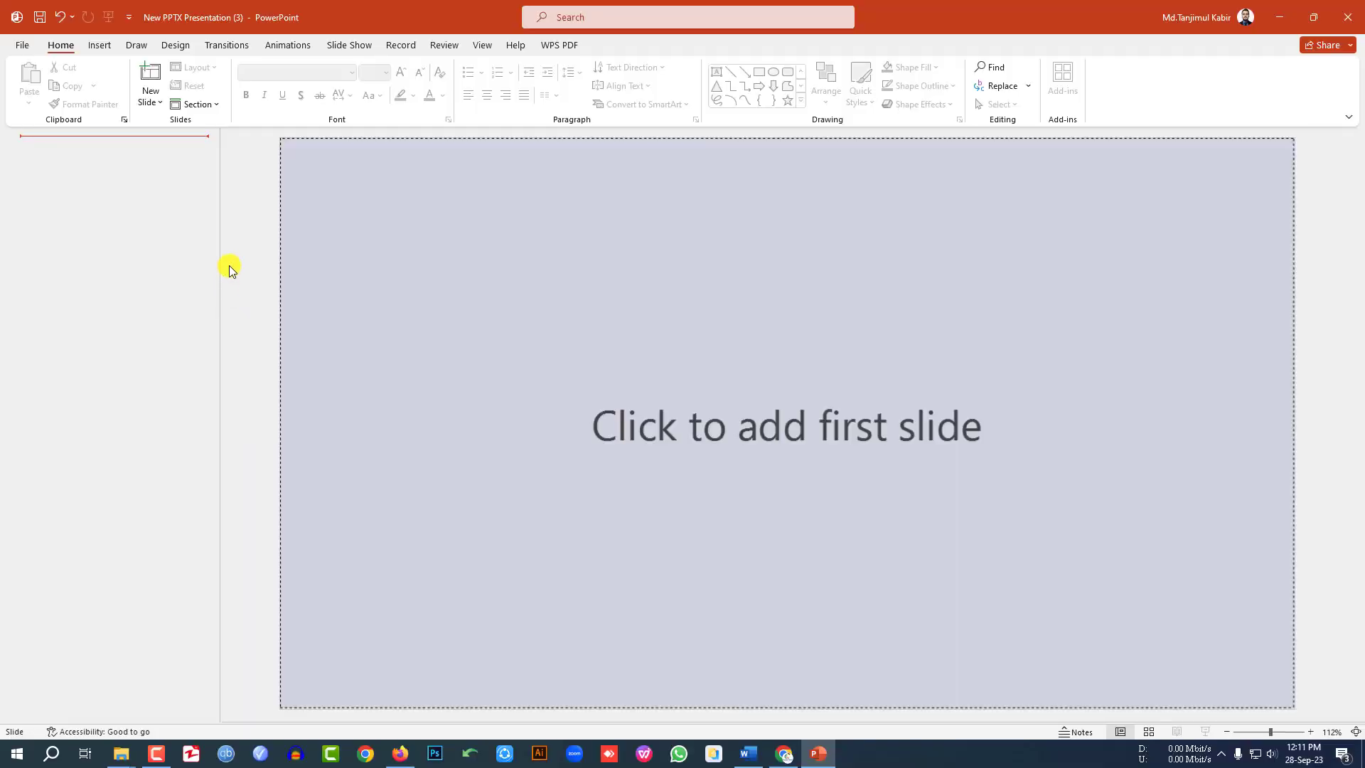
{"action": "mouse_move", "coordinate": [149, 83]}
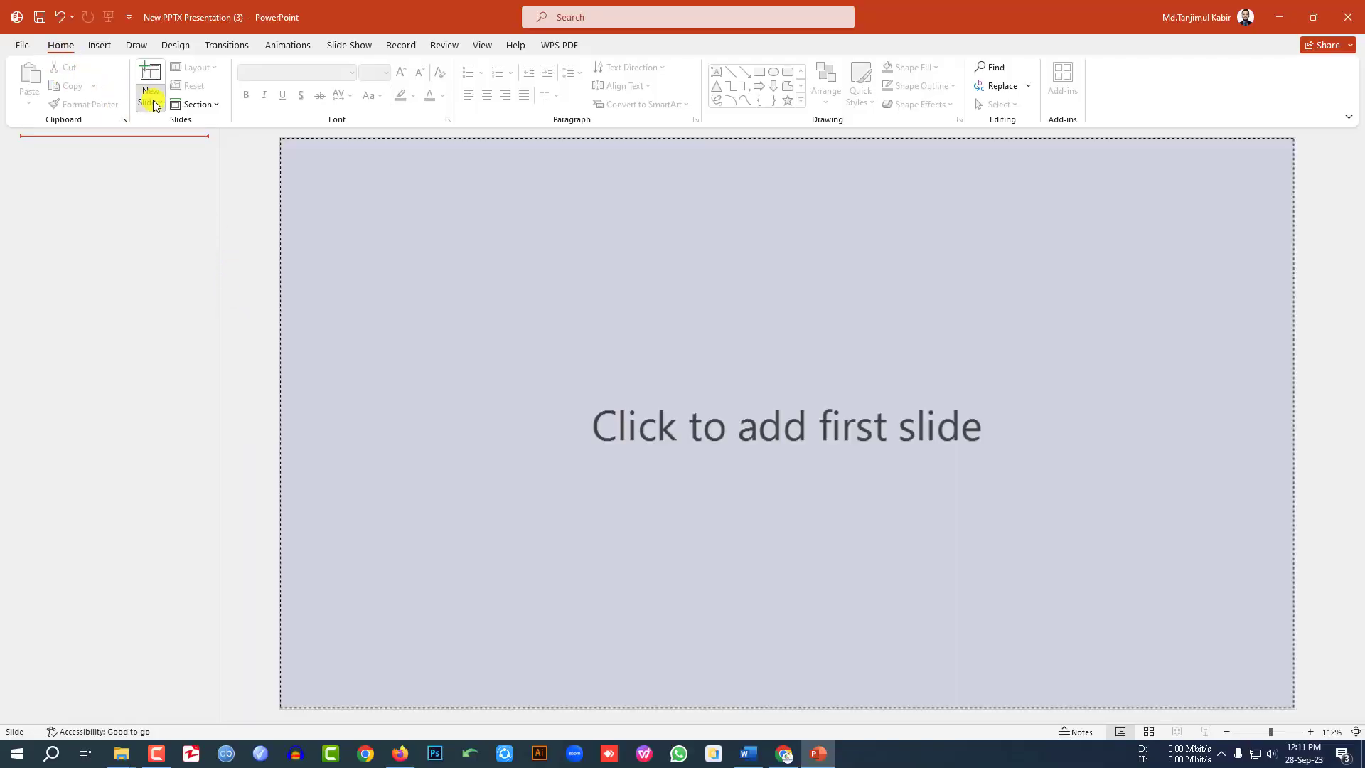
Add the first blank slide to the empty presentation
{"action": "left_click", "coordinate": [150, 82]}
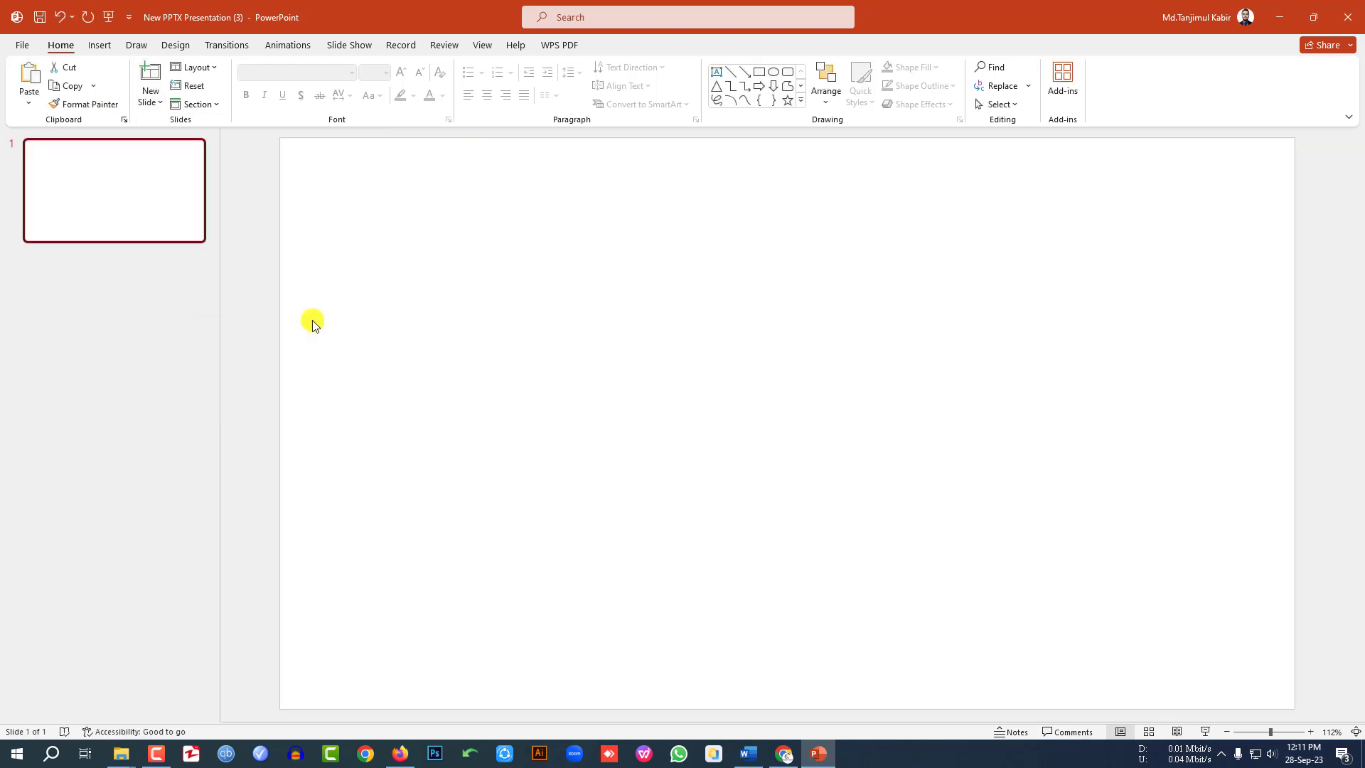
Draw a rectangle across the whole slide and fill it light gray
{"action": "left_click", "coordinate": [98, 46]}
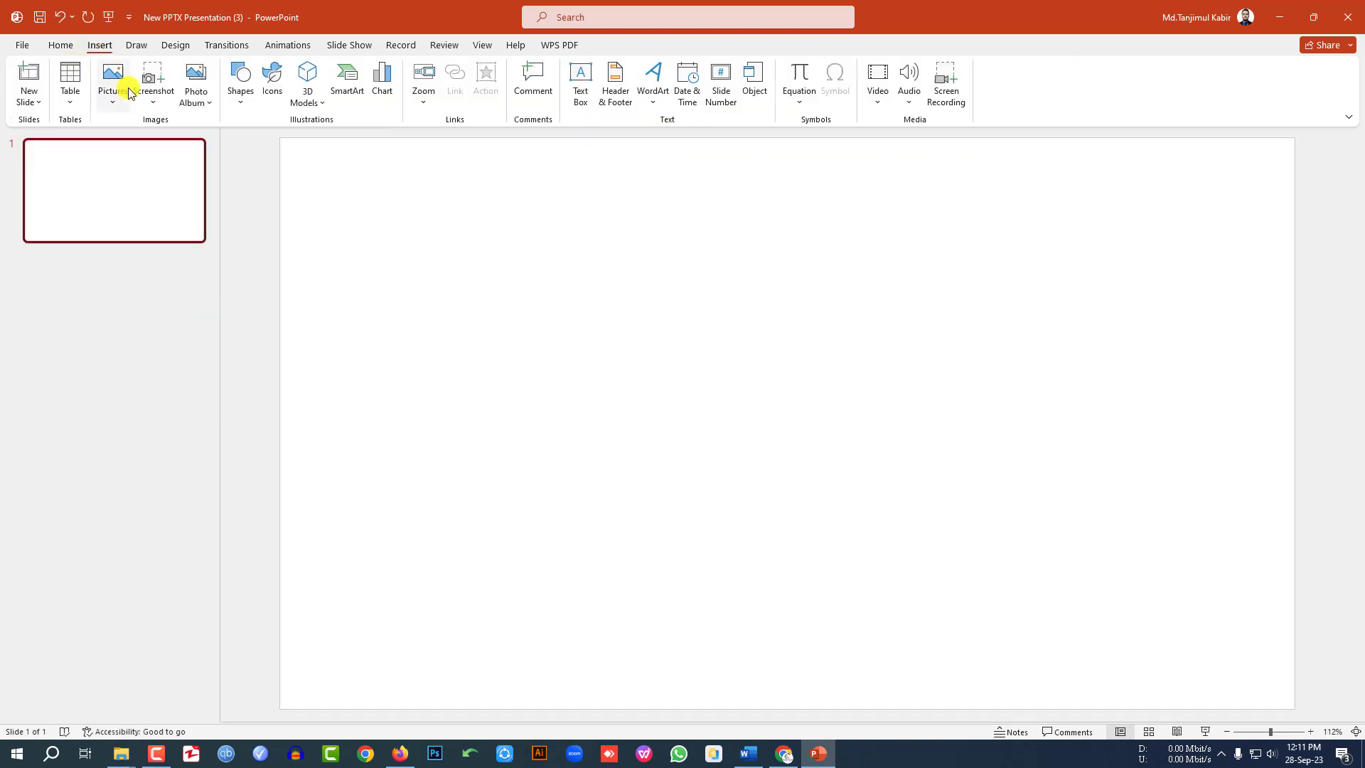
{"action": "left_click", "coordinate": [240, 78]}
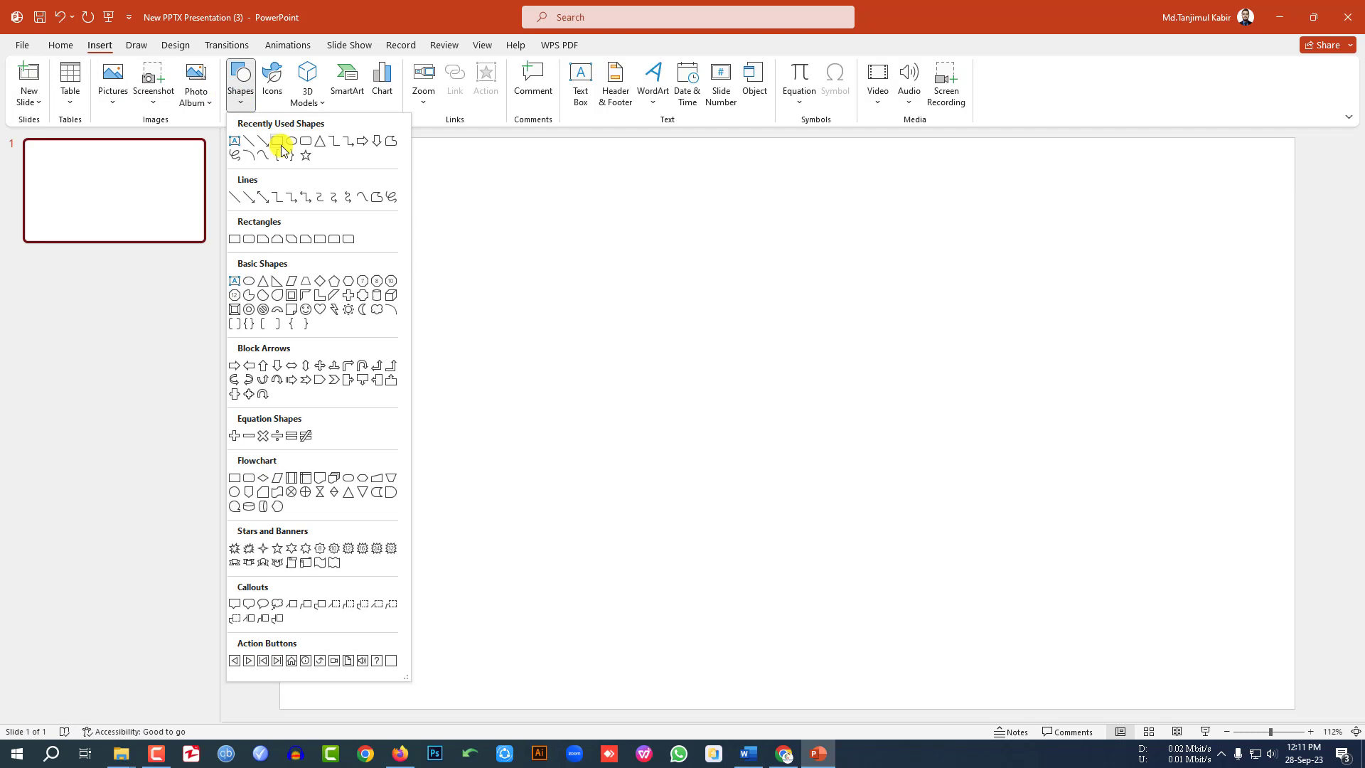
{"action": "left_click", "coordinate": [280, 145]}
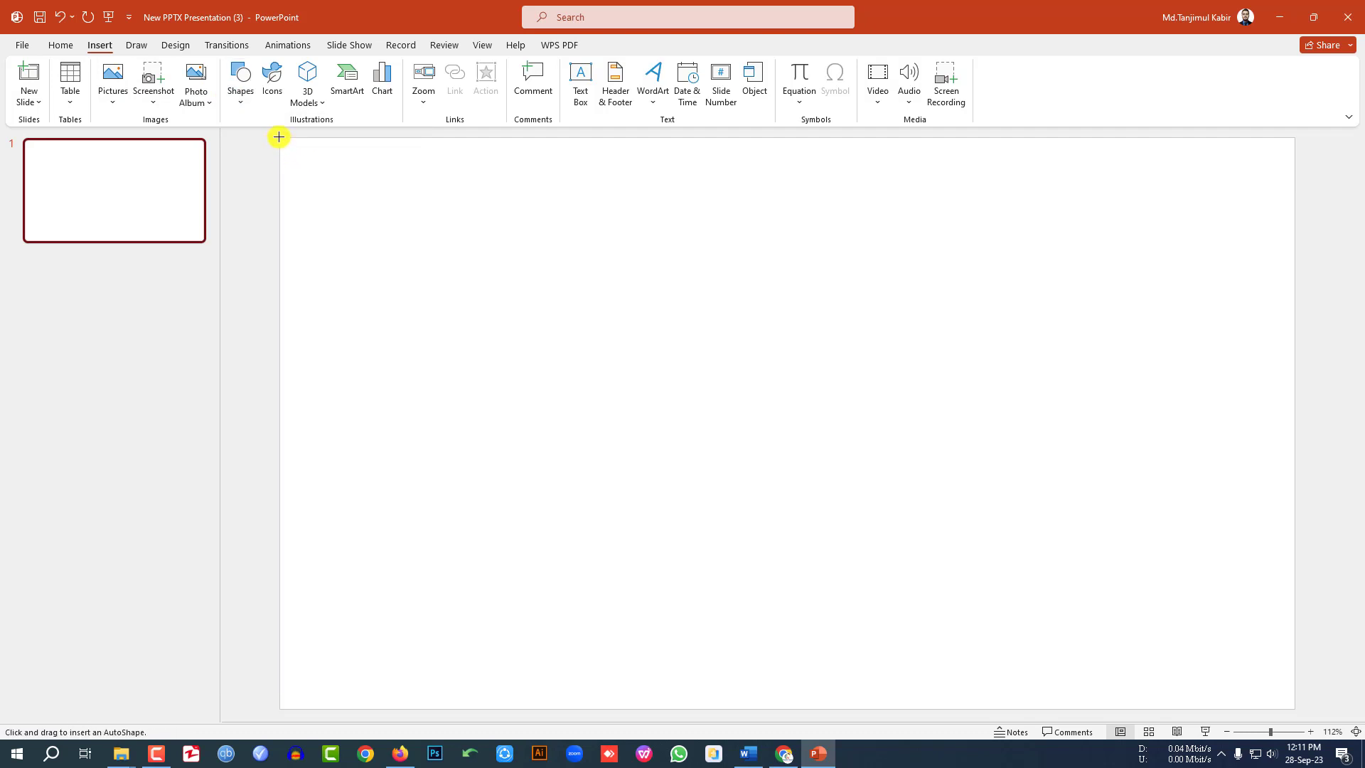
{"action": "left_click_drag", "start_coordinate": [278, 137], "coordinate": [1232, 663]}
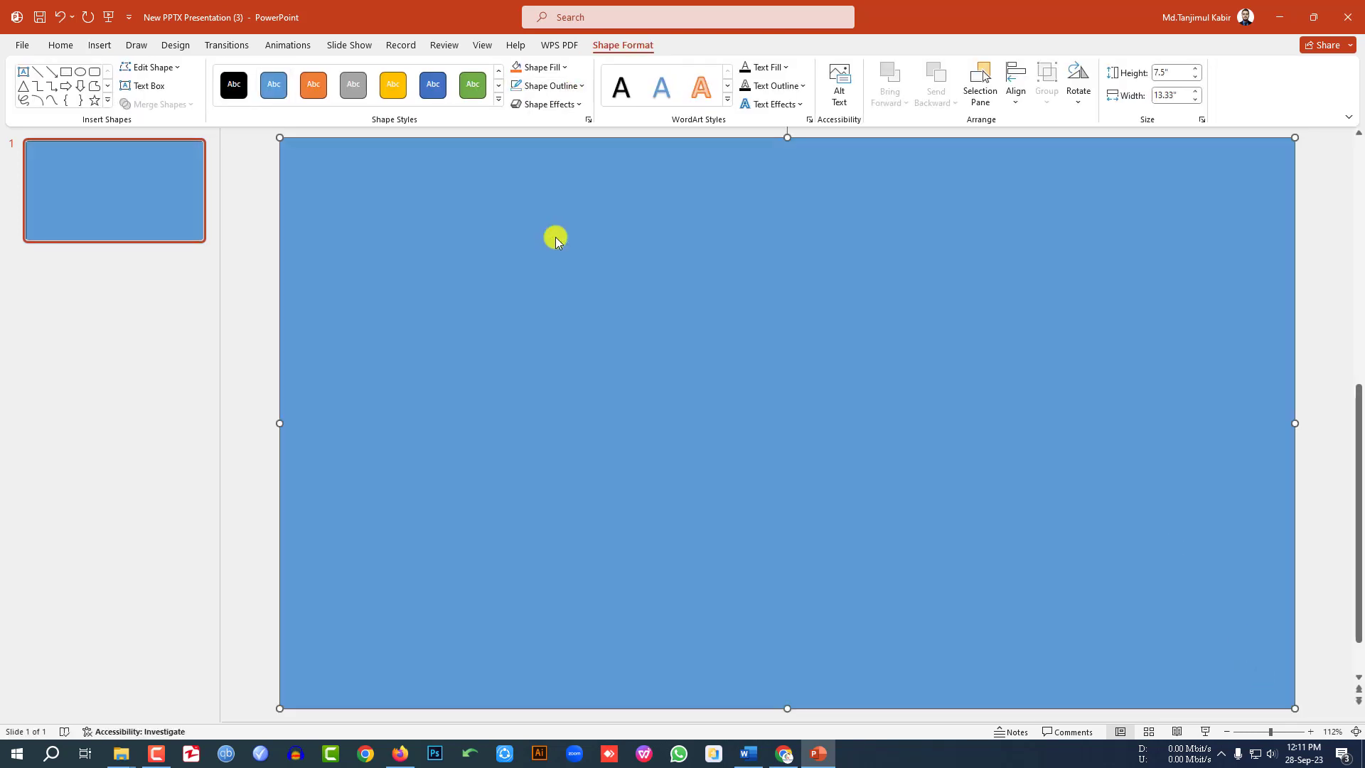
{"action": "left_click", "coordinate": [563, 67]}
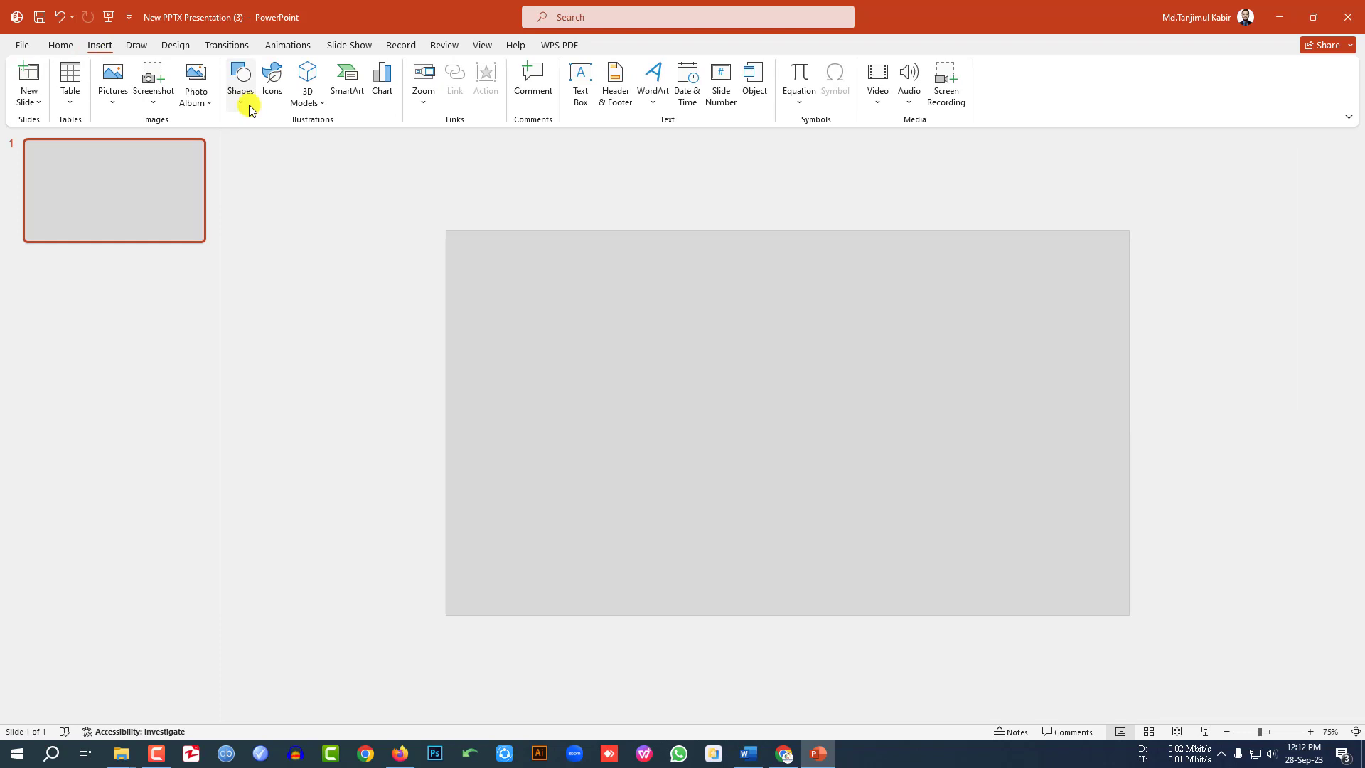
Draw a centred text box and enter the title THANK YOU
{"action": "left_click", "coordinate": [580, 83]}
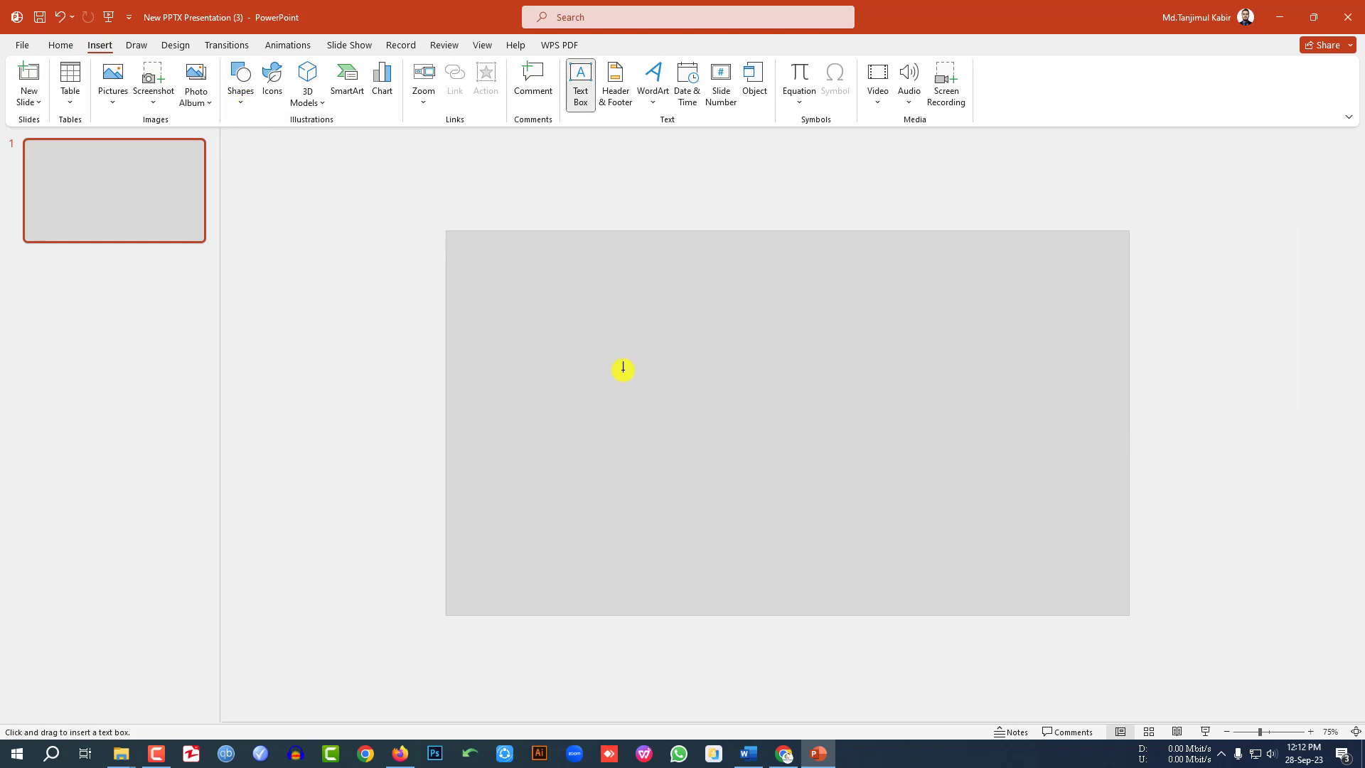
{"action": "left_click_drag", "start_coordinate": [622, 370], "coordinate": [961, 455]}
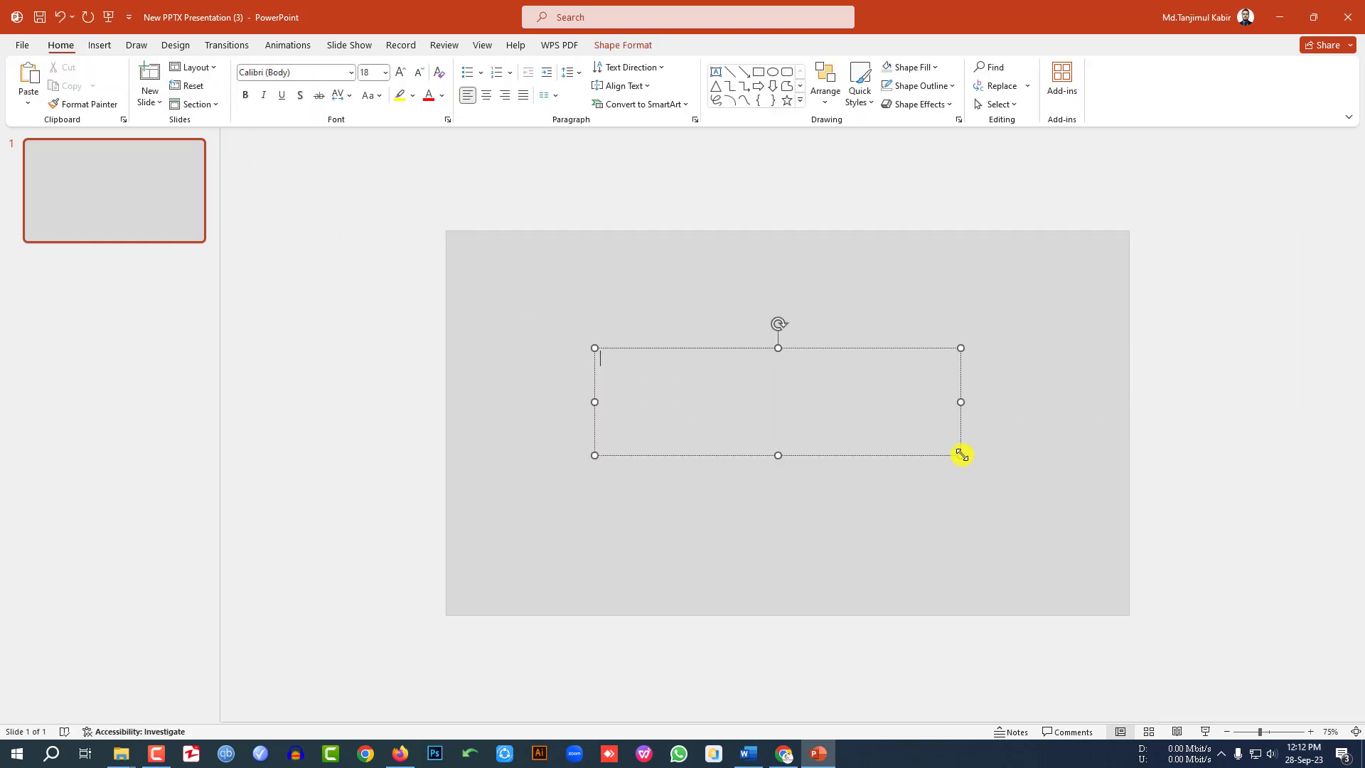
{"action": "type", "text": "THANK Y"}
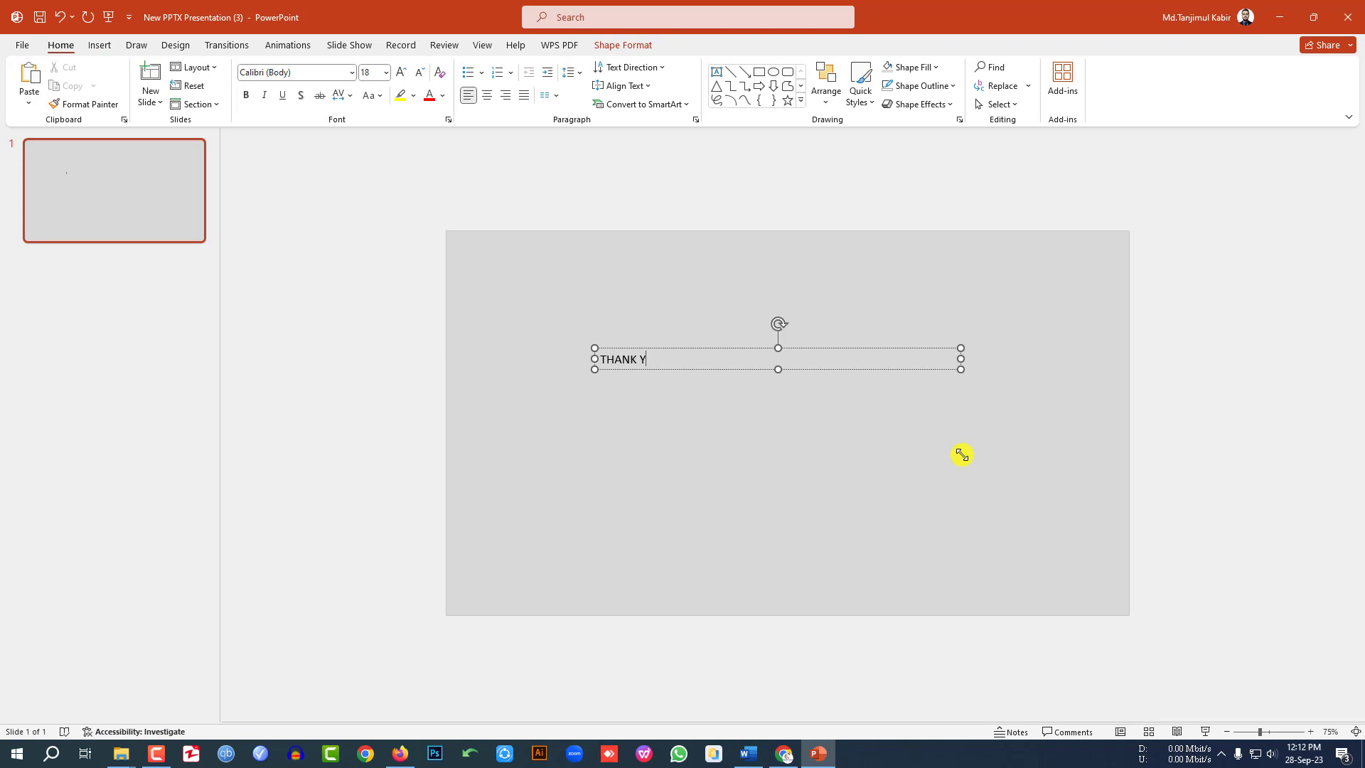
Style THANK YOU in Anton at large size with loose character spacing
{"action": "left_click", "coordinate": [300, 72]}
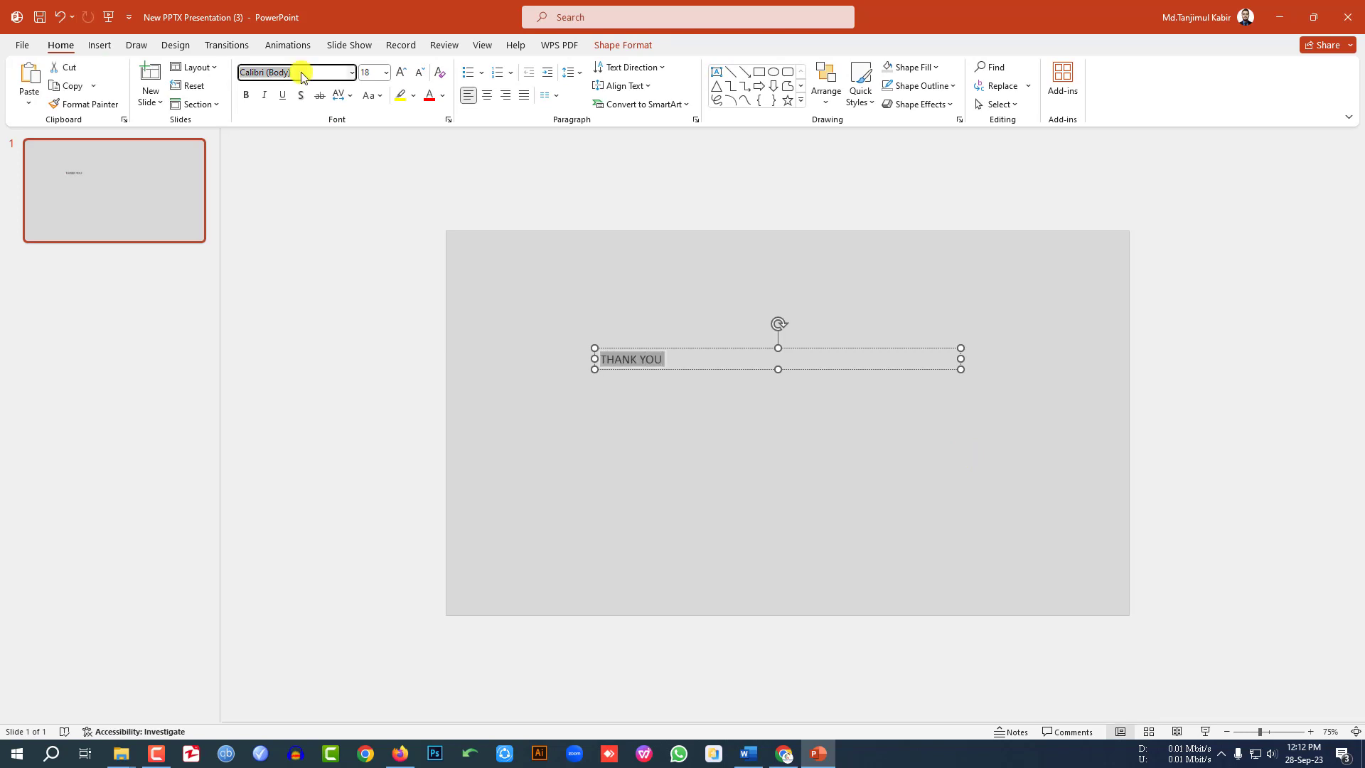
{"action": "left_click", "coordinate": [338, 96]}
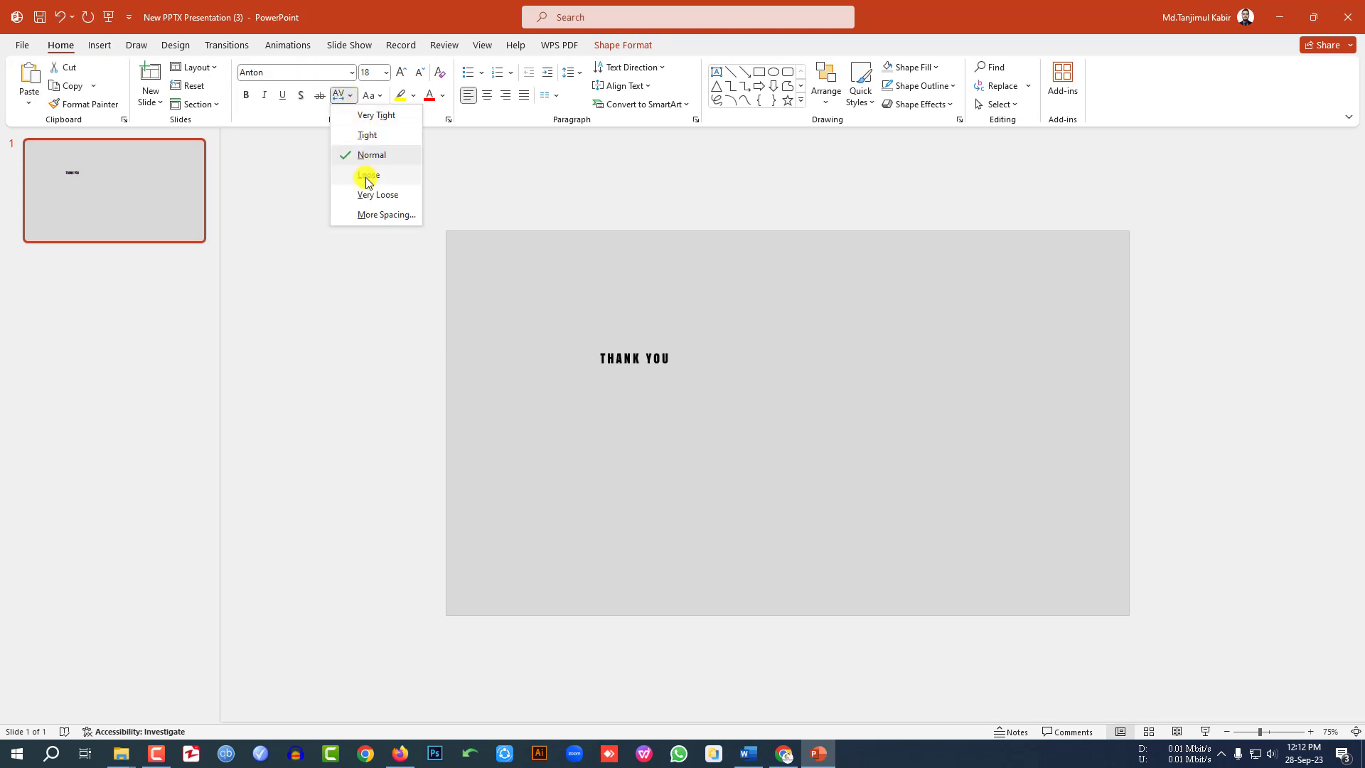
{"action": "left_click", "coordinate": [386, 72]}
{"action": "type", "text": "166"}
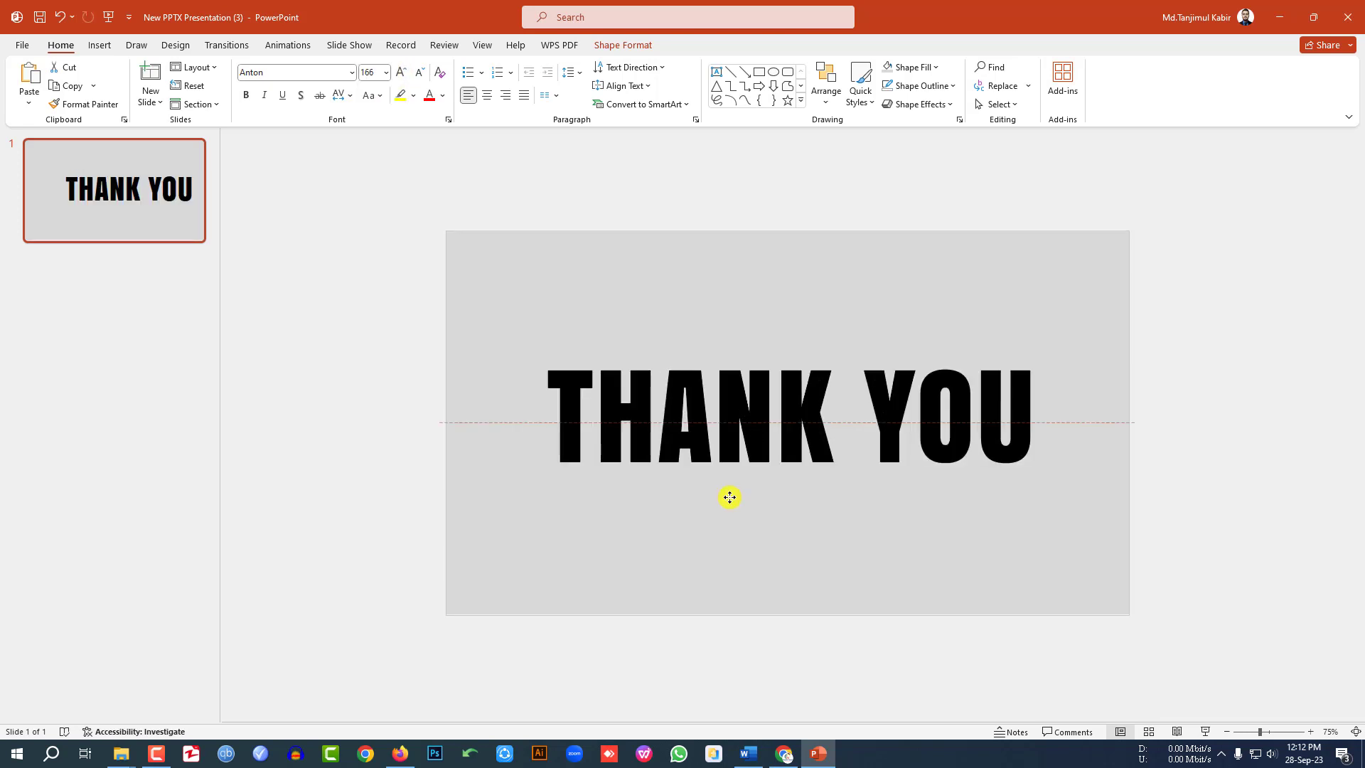
{"action": "left_click", "coordinate": [1174, 441]}
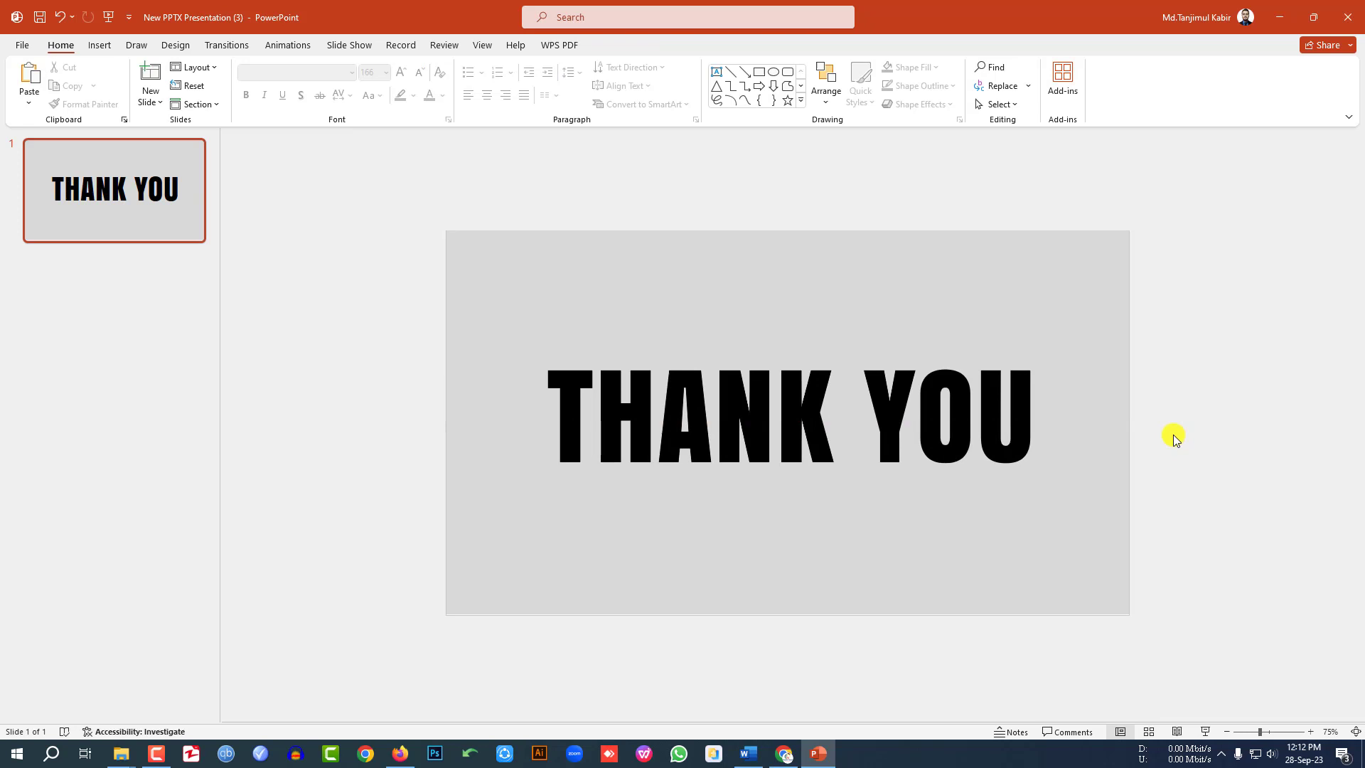
Combine the gray rectangle with the THANK YOU text to cut out the lettering
{"action": "left_click", "coordinate": [787, 422]}
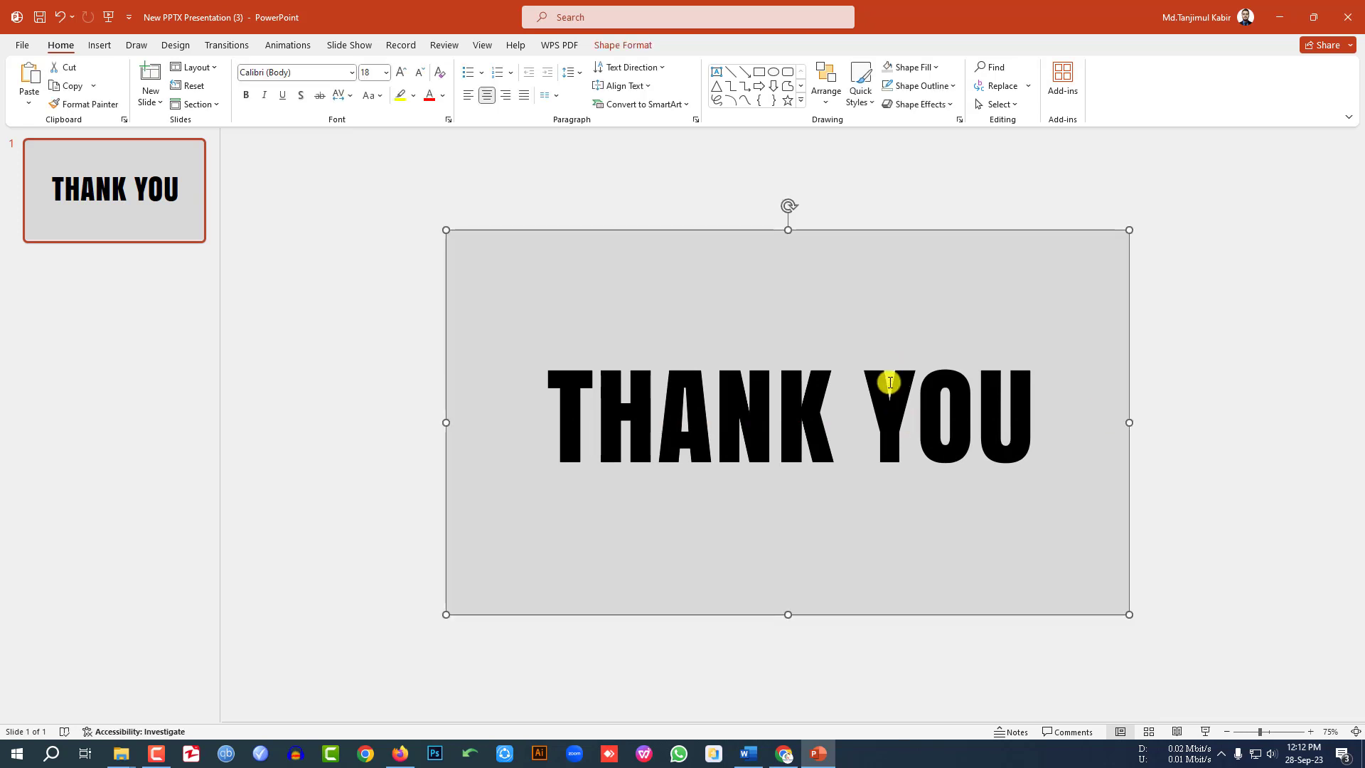
{"action": "left_click", "coordinate": [890, 382]}
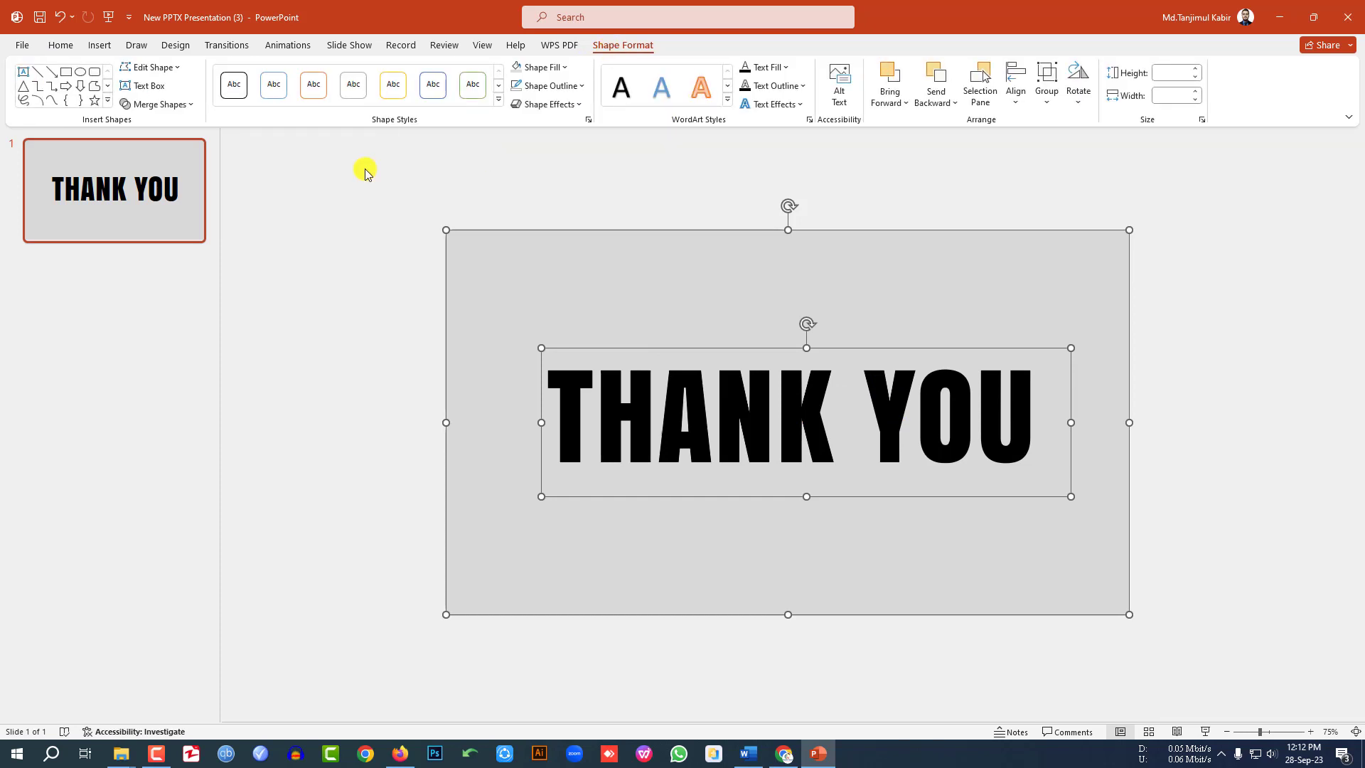
{"action": "left_click", "coordinate": [157, 104]}
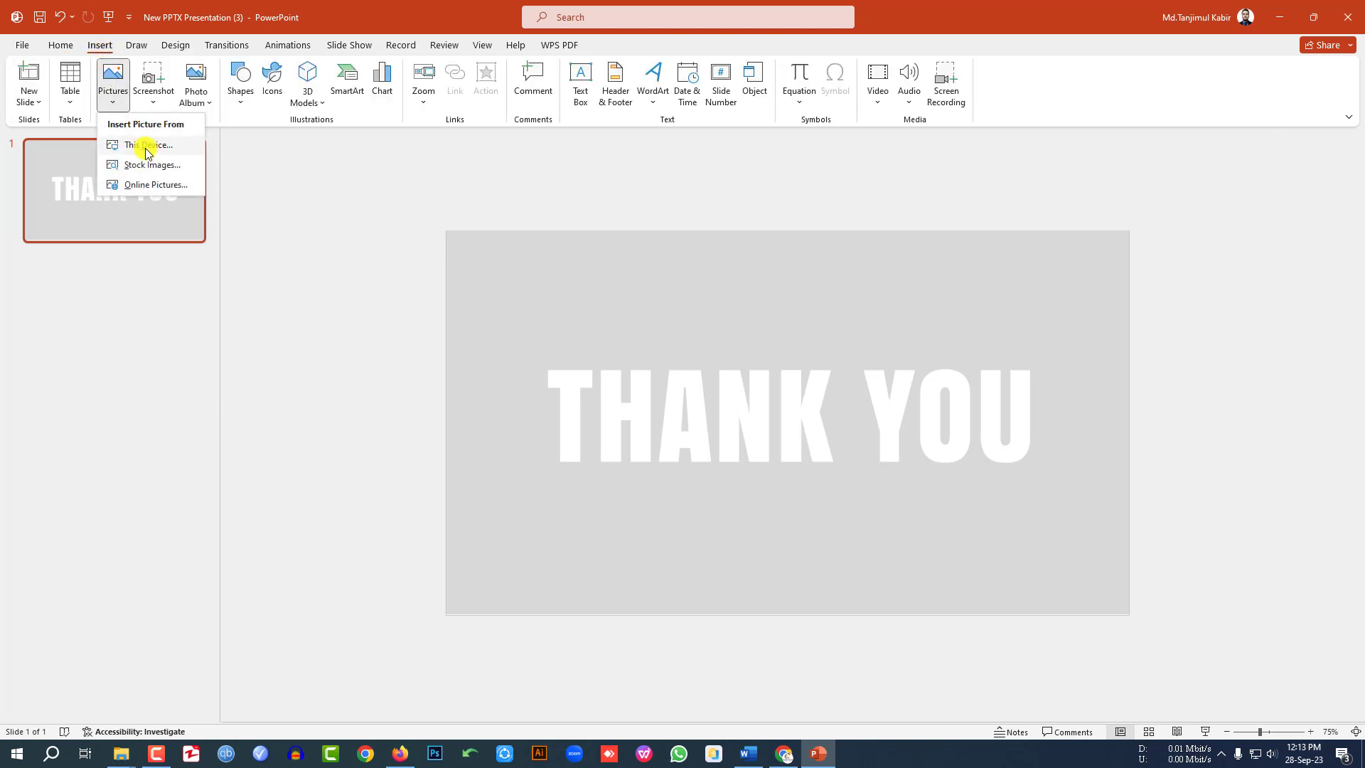
Insert the INDIA landscape picture from this device onto the slide
{"action": "left_click", "coordinate": [149, 145]}
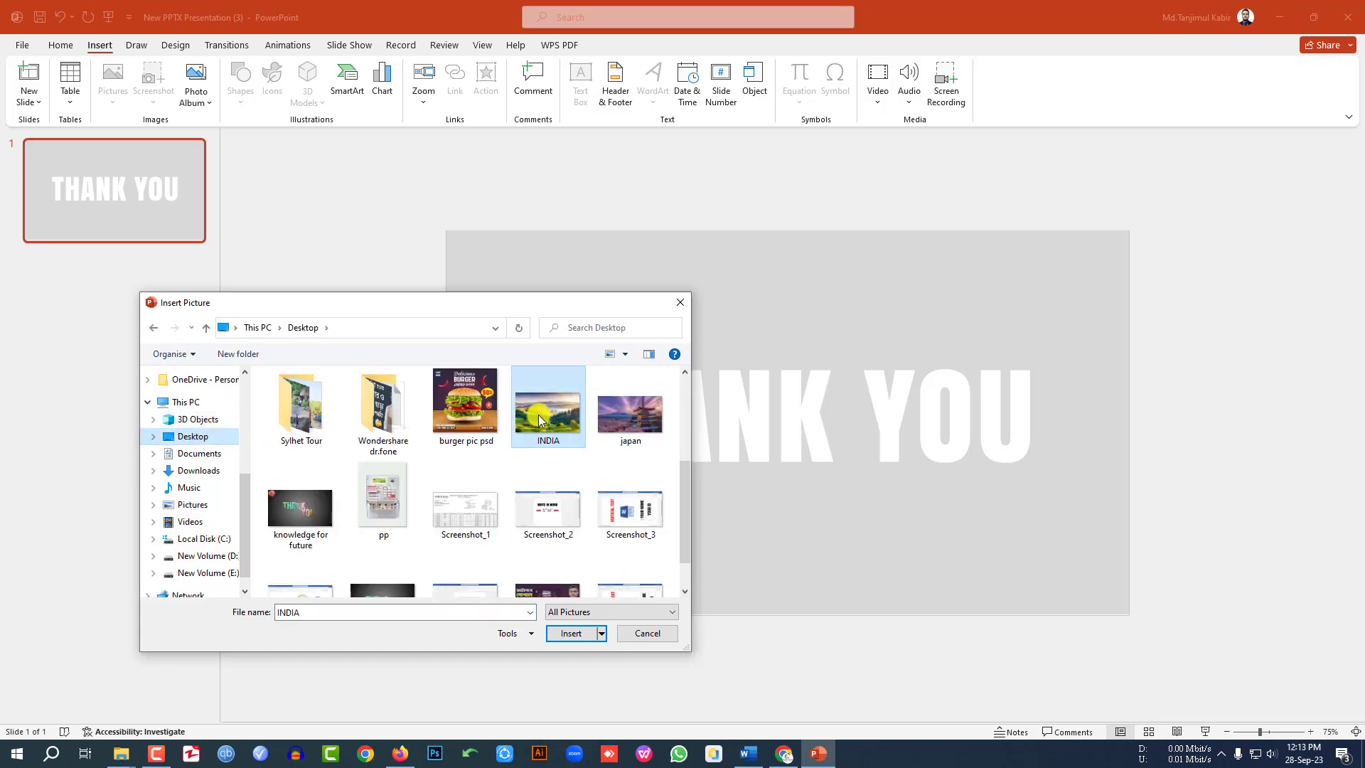
{"action": "left_click", "coordinate": [570, 632]}
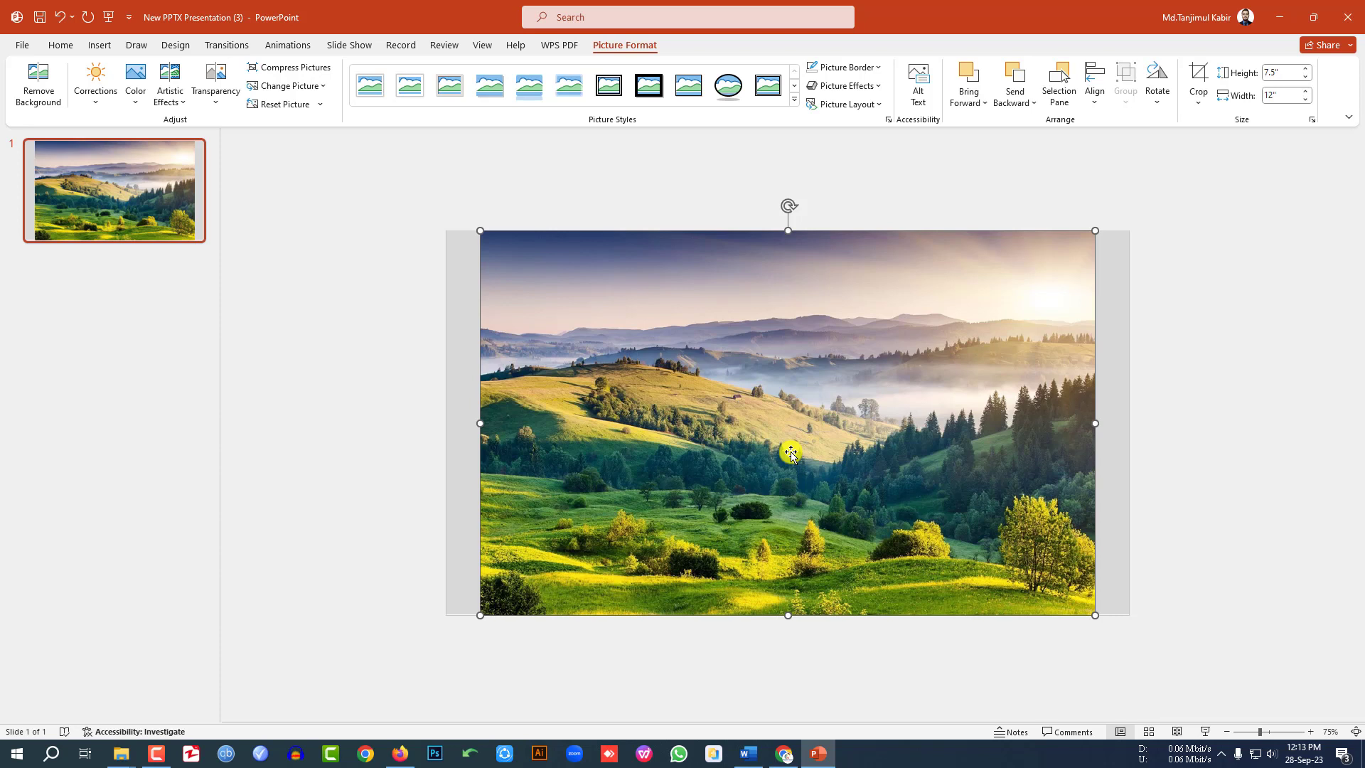
{"action": "mouse_move", "coordinate": [808, 418]}
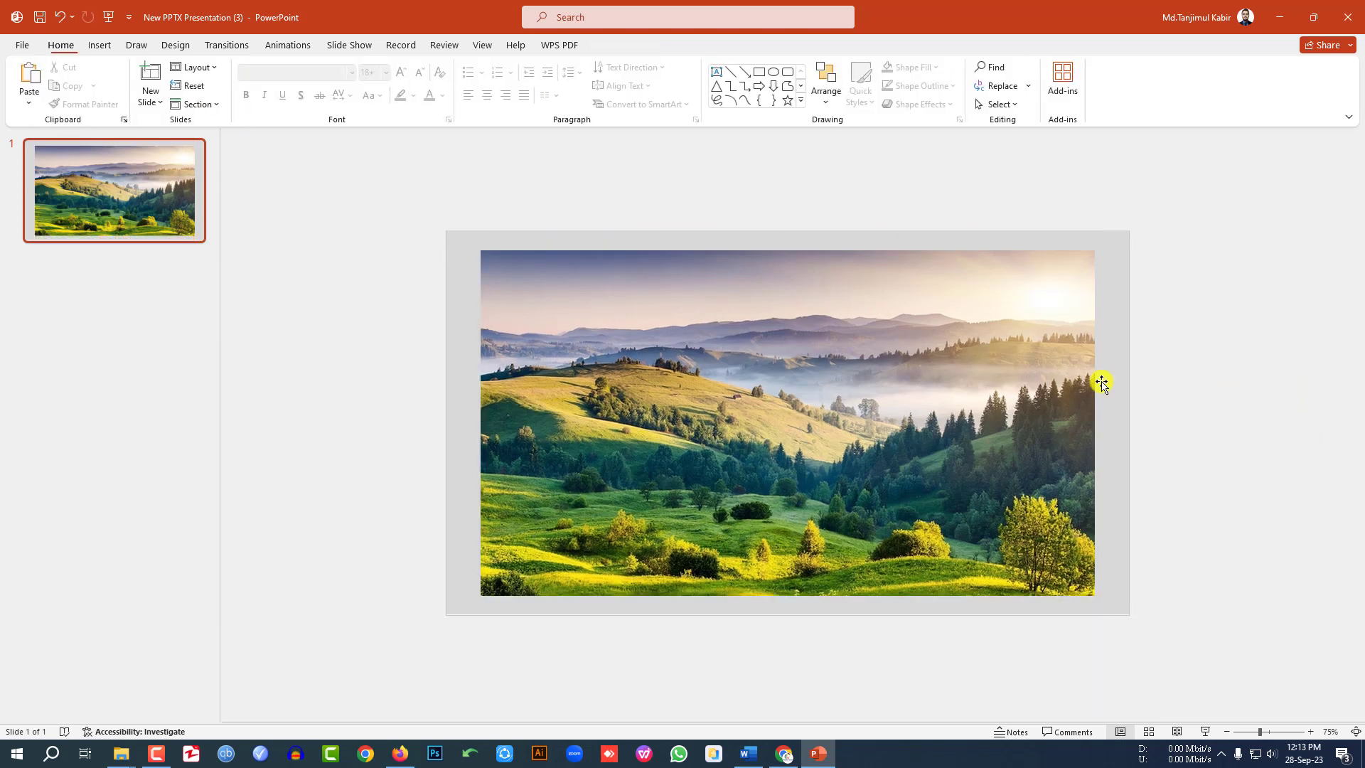
{"action": "mouse_move", "coordinate": [782, 382]}
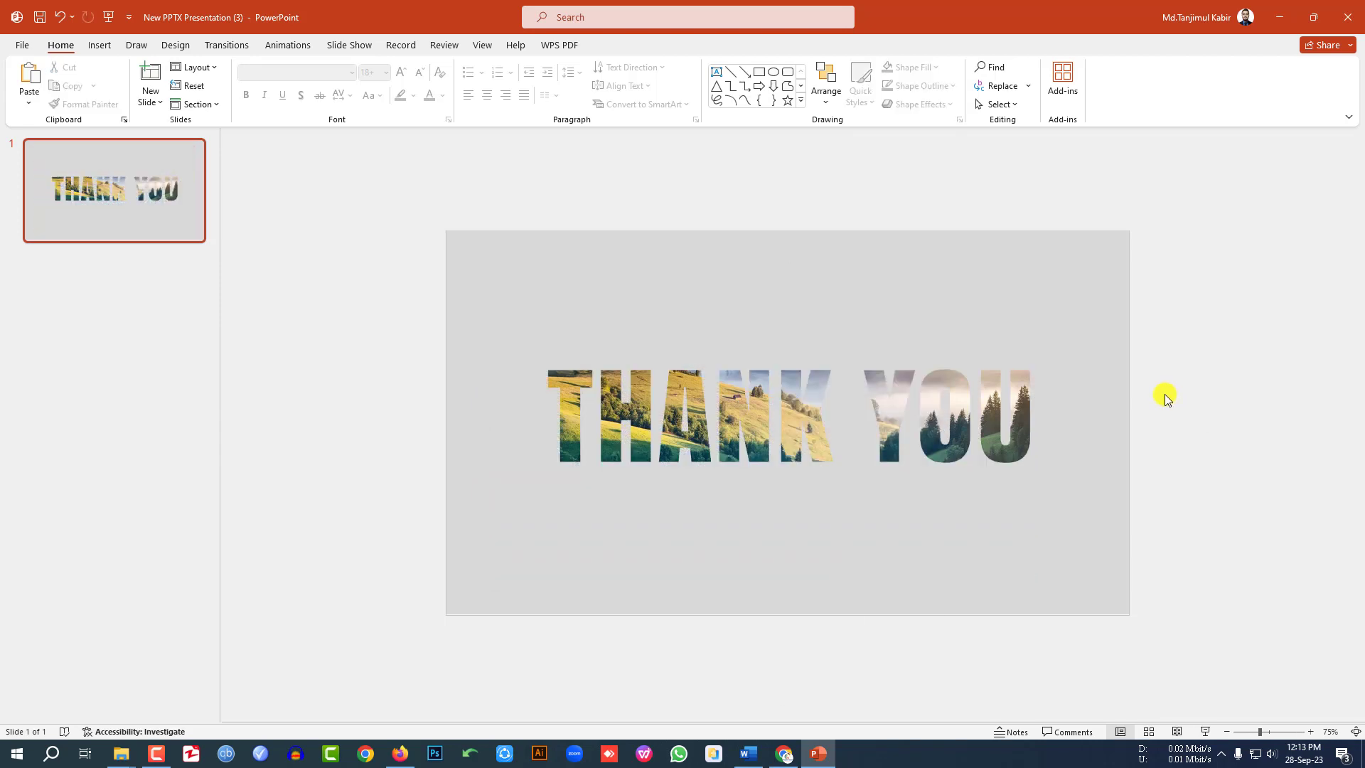
Insert the japan pagoda picture and crop it from its top-left corner
{"action": "left_click", "coordinate": [112, 80]}
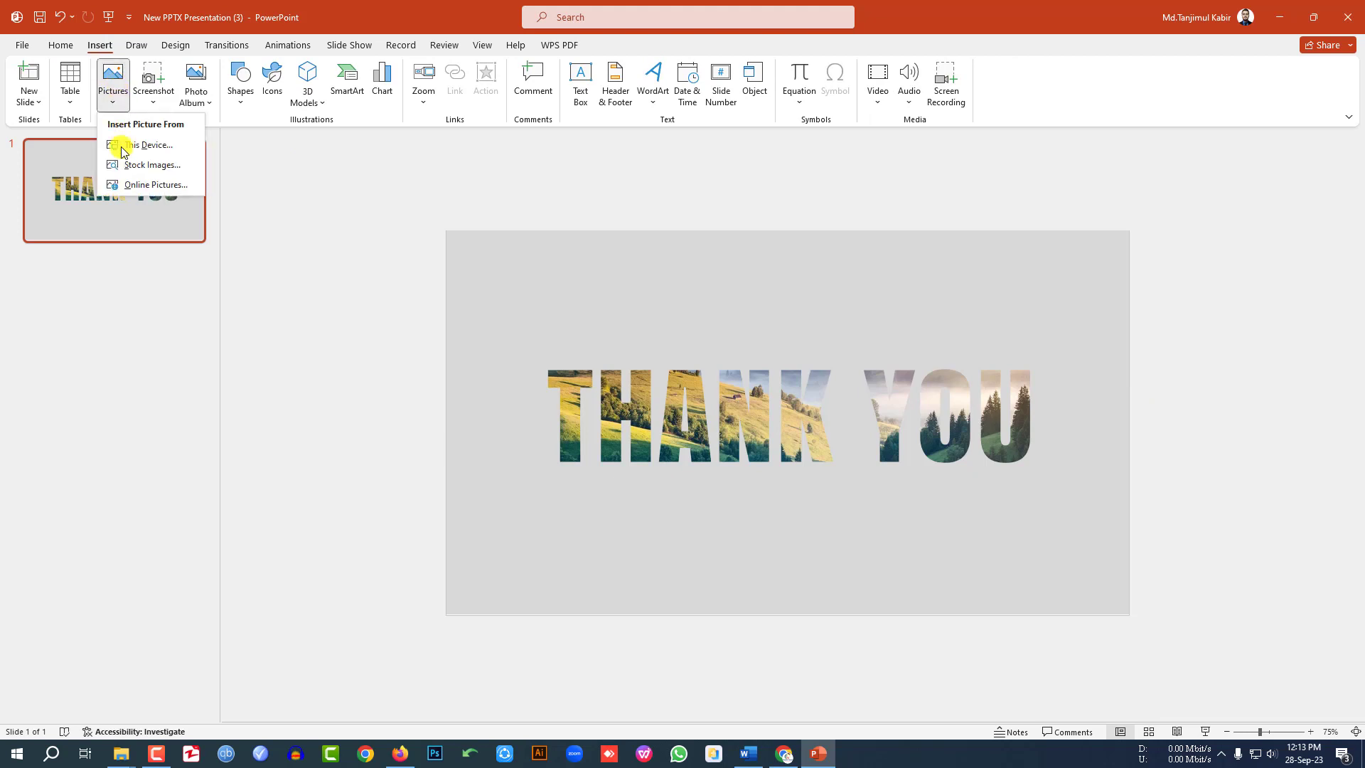
{"action": "left_click", "coordinate": [145, 145]}
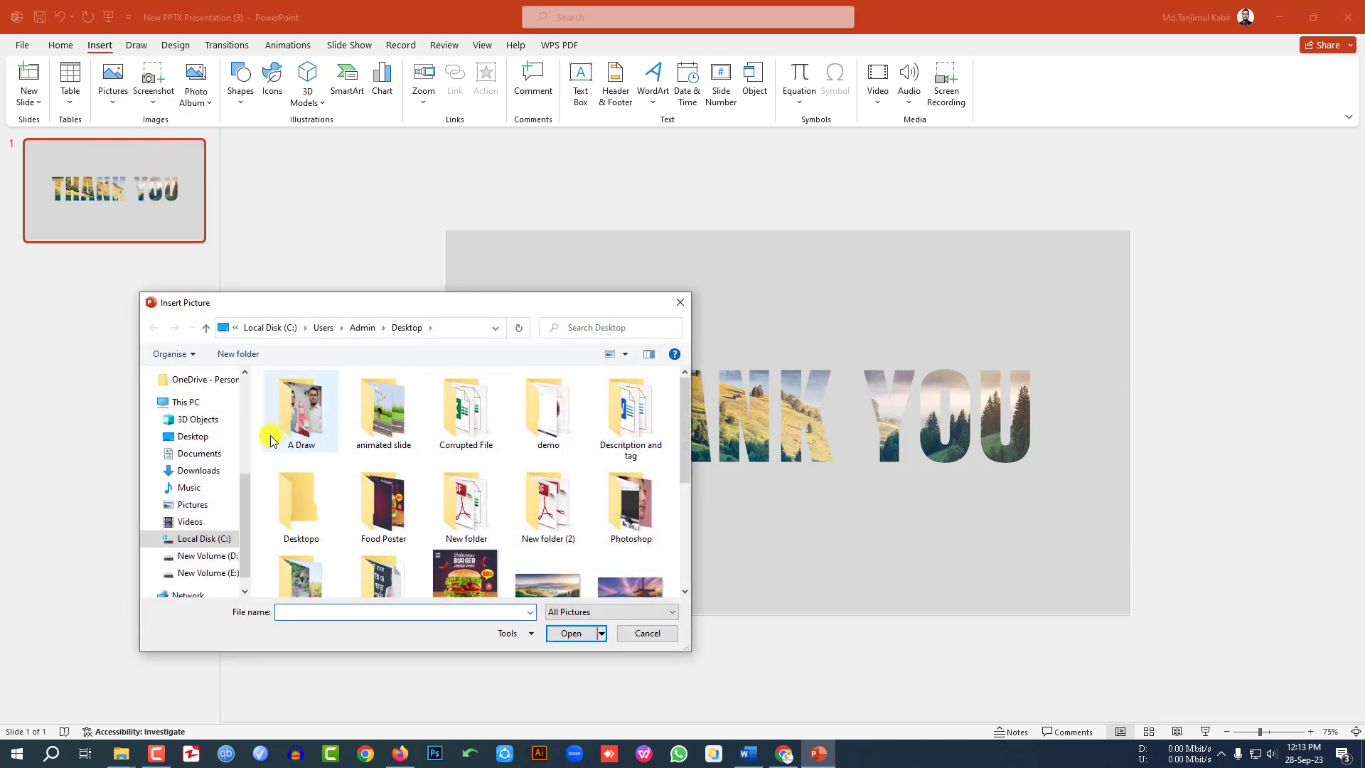
{"action": "left_click", "coordinate": [570, 633]}
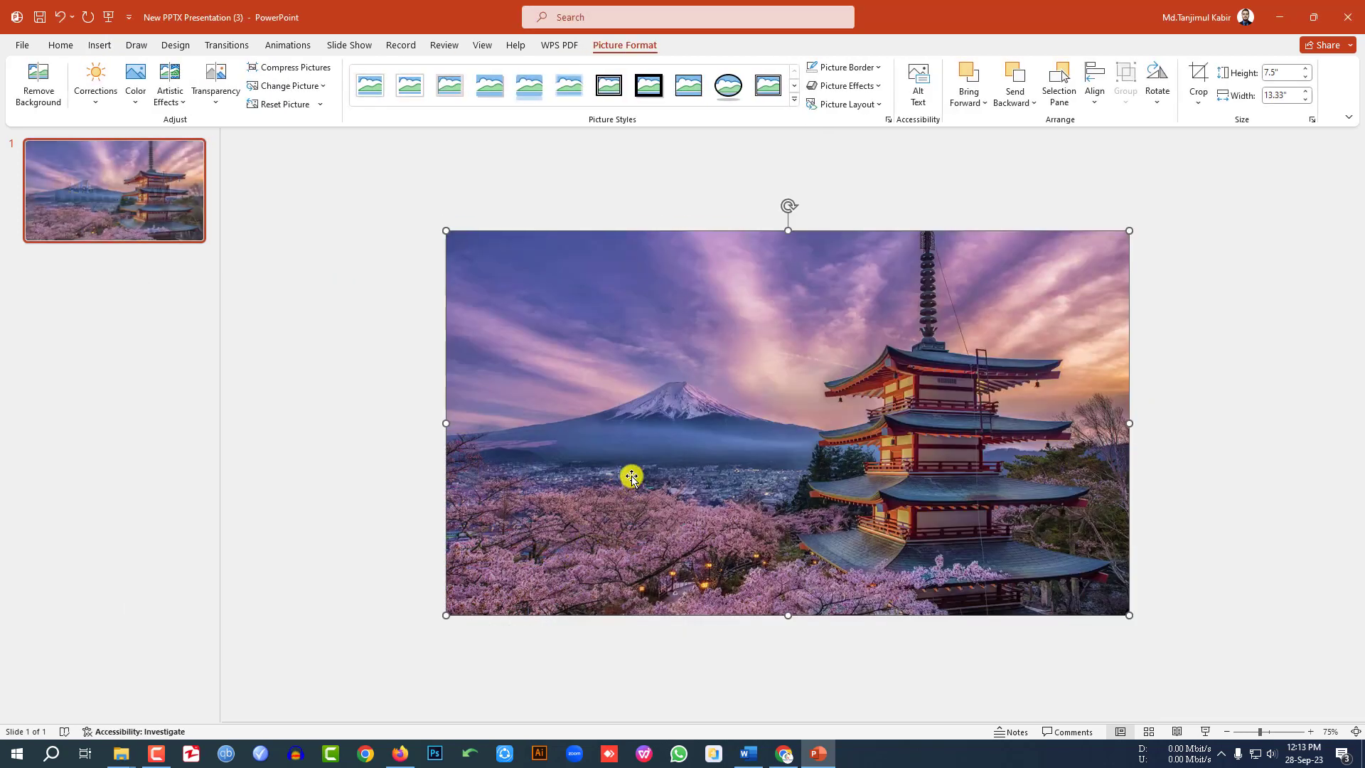
{"action": "left_click", "coordinate": [1197, 102]}
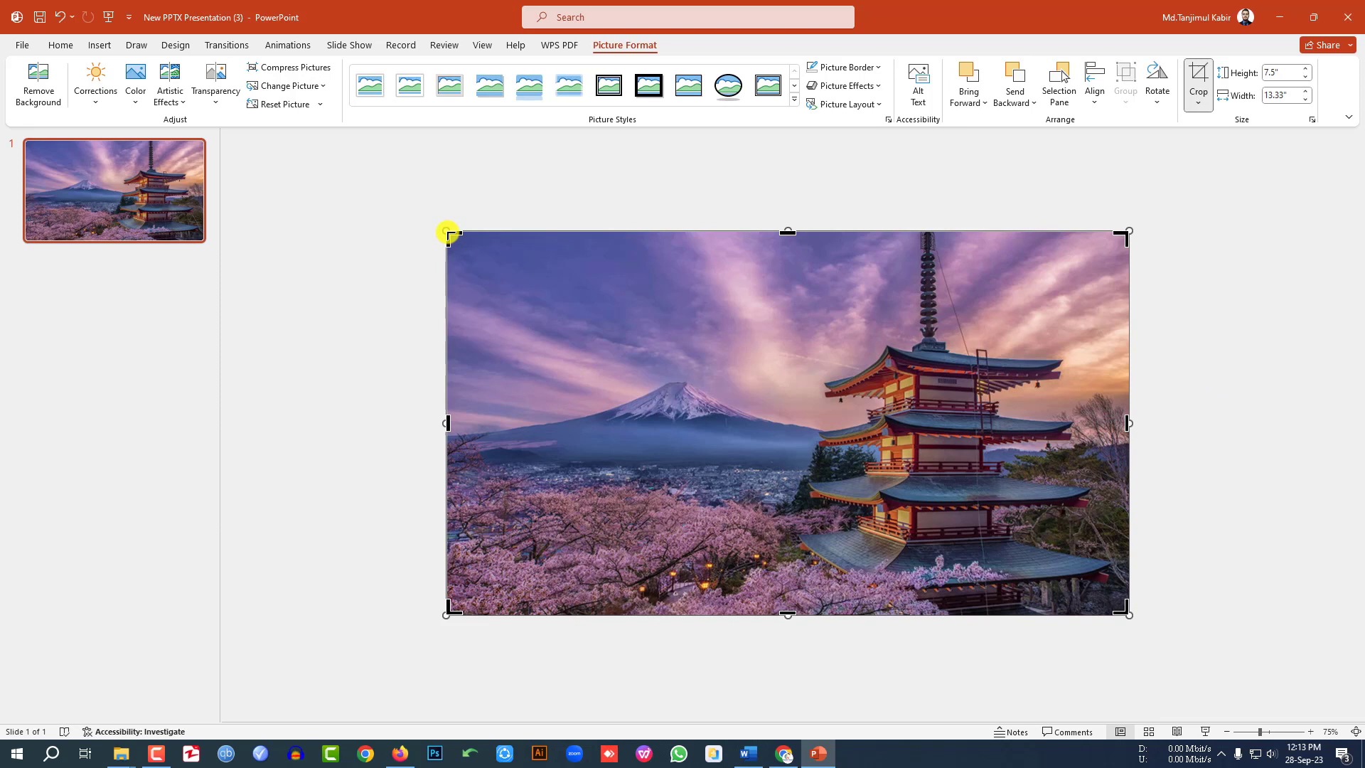
{"action": "left_click_drag", "start_coordinate": [446, 231], "coordinate": [576, 307]}
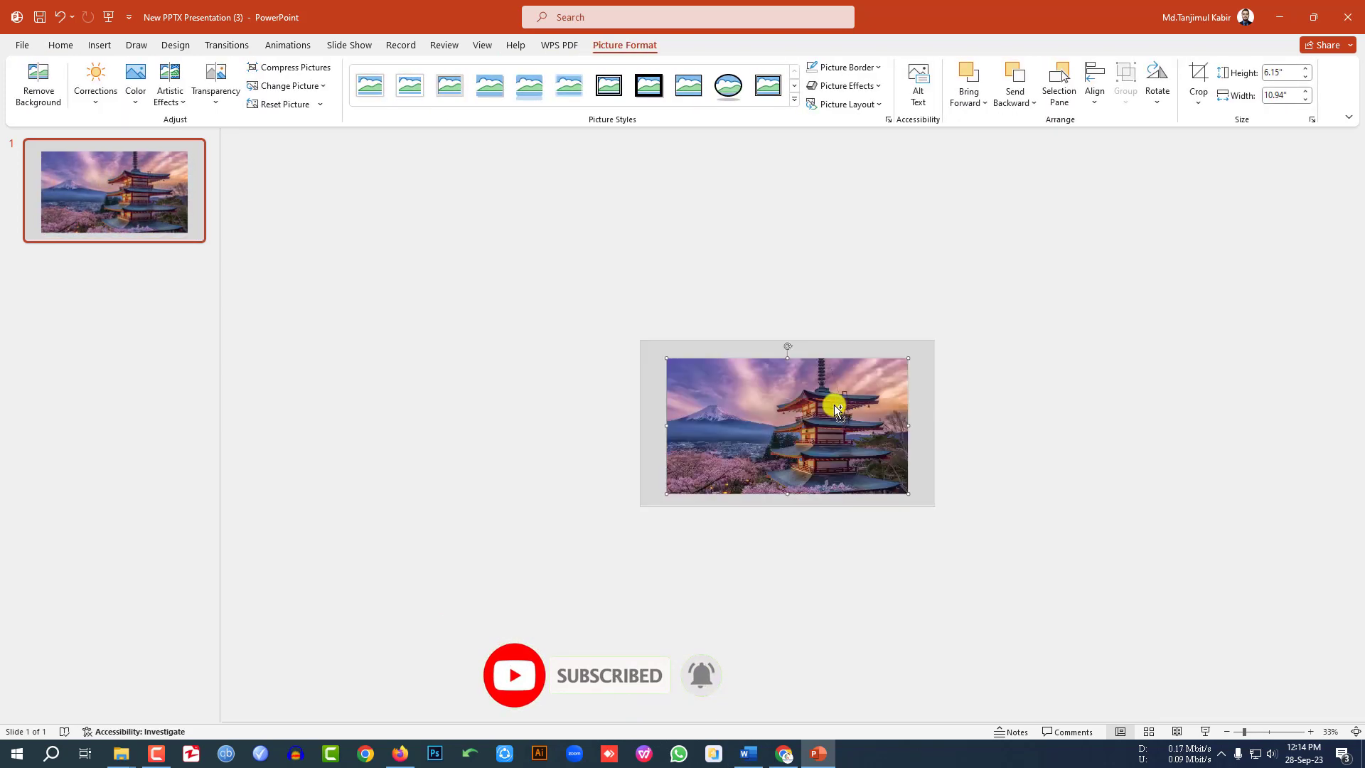
Position the pagoda photo just right of the slide, aligned to its edge
{"action": "left_click_drag", "start_coordinate": [835, 410], "coordinate": [1064, 425]}
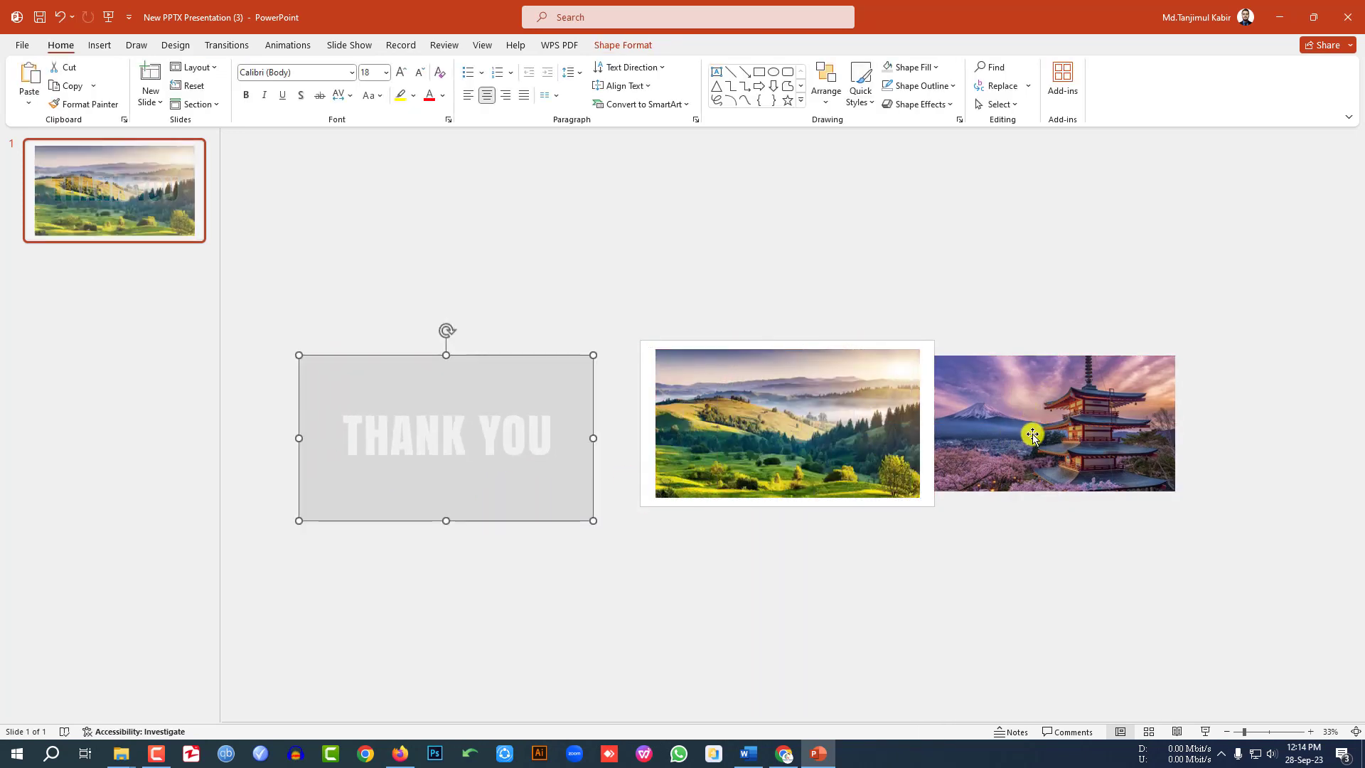
{"action": "left_click_drag", "start_coordinate": [1033, 435], "coordinate": [932, 435]}
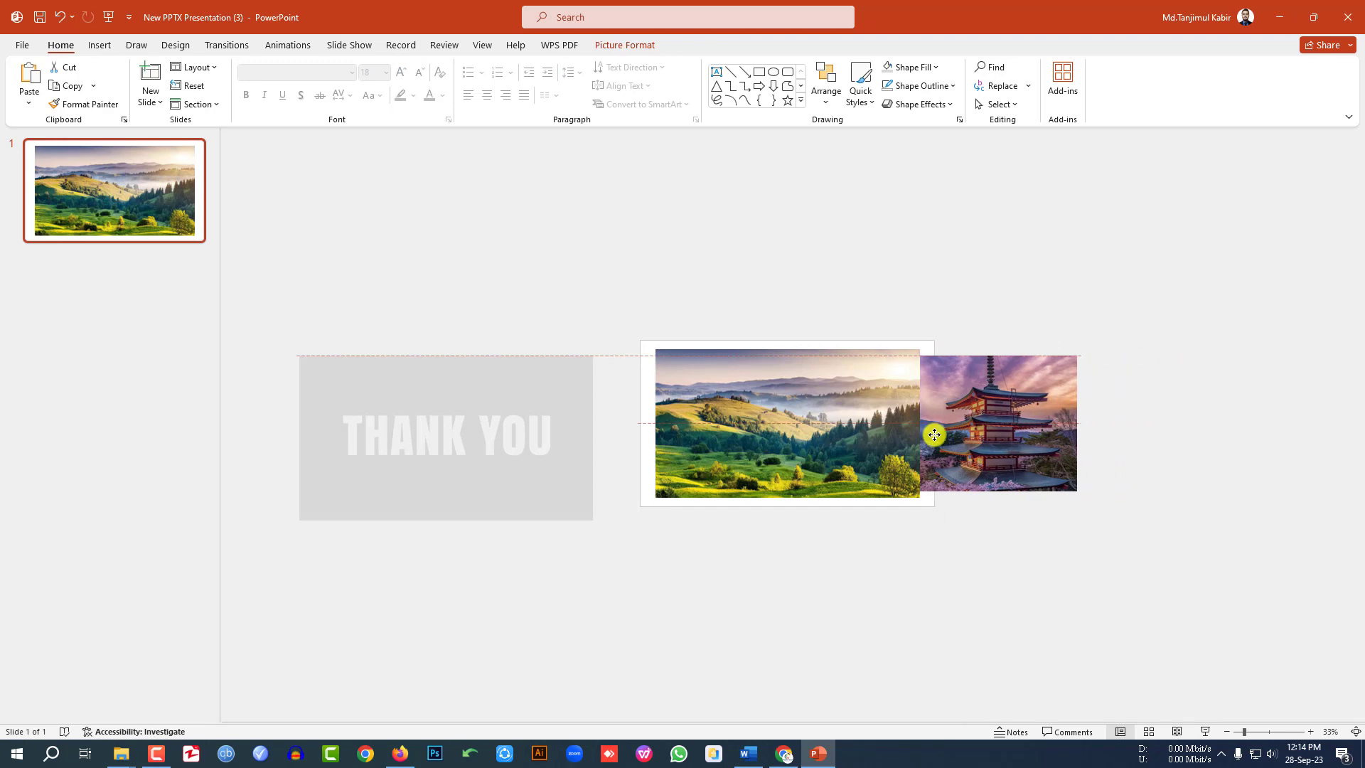
{"action": "left_click_drag", "start_coordinate": [934, 435], "coordinate": [1021, 436]}
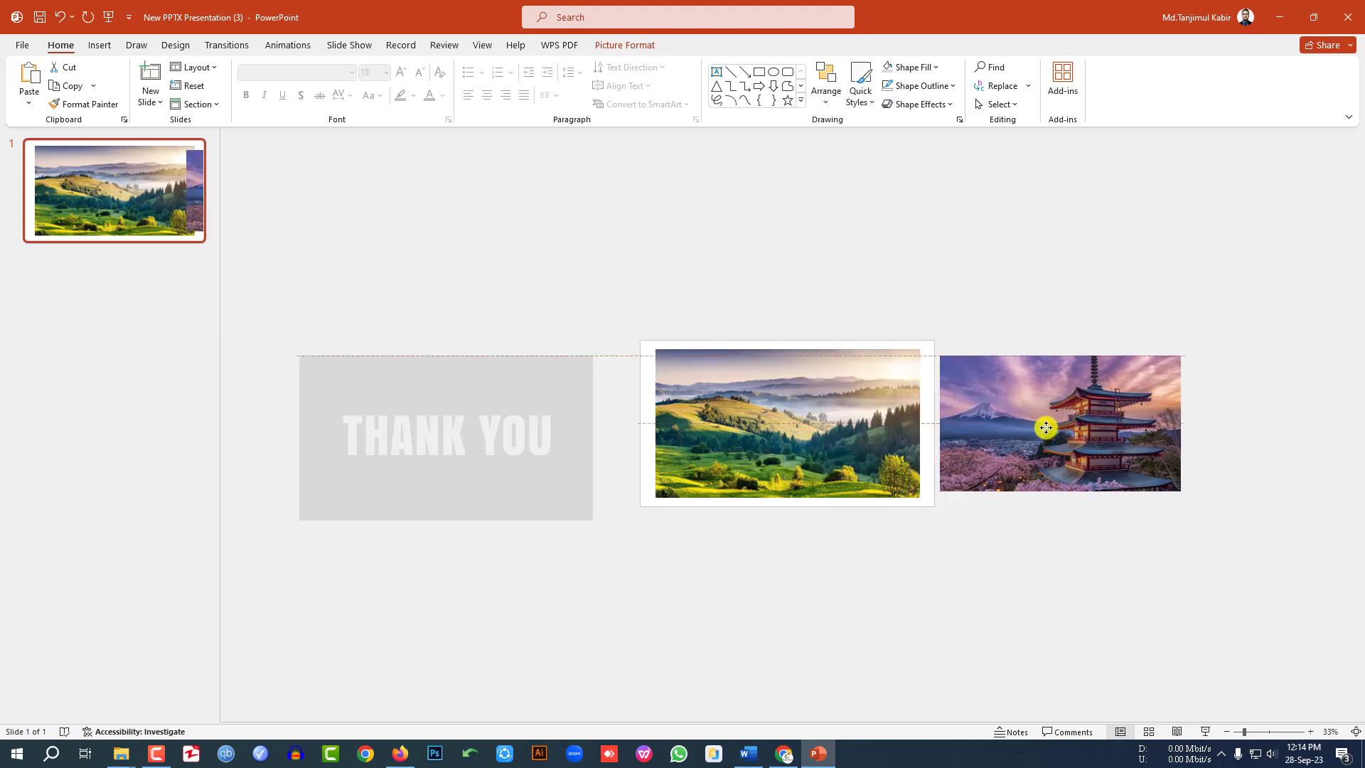
{"action": "left_click", "coordinate": [1045, 427]}
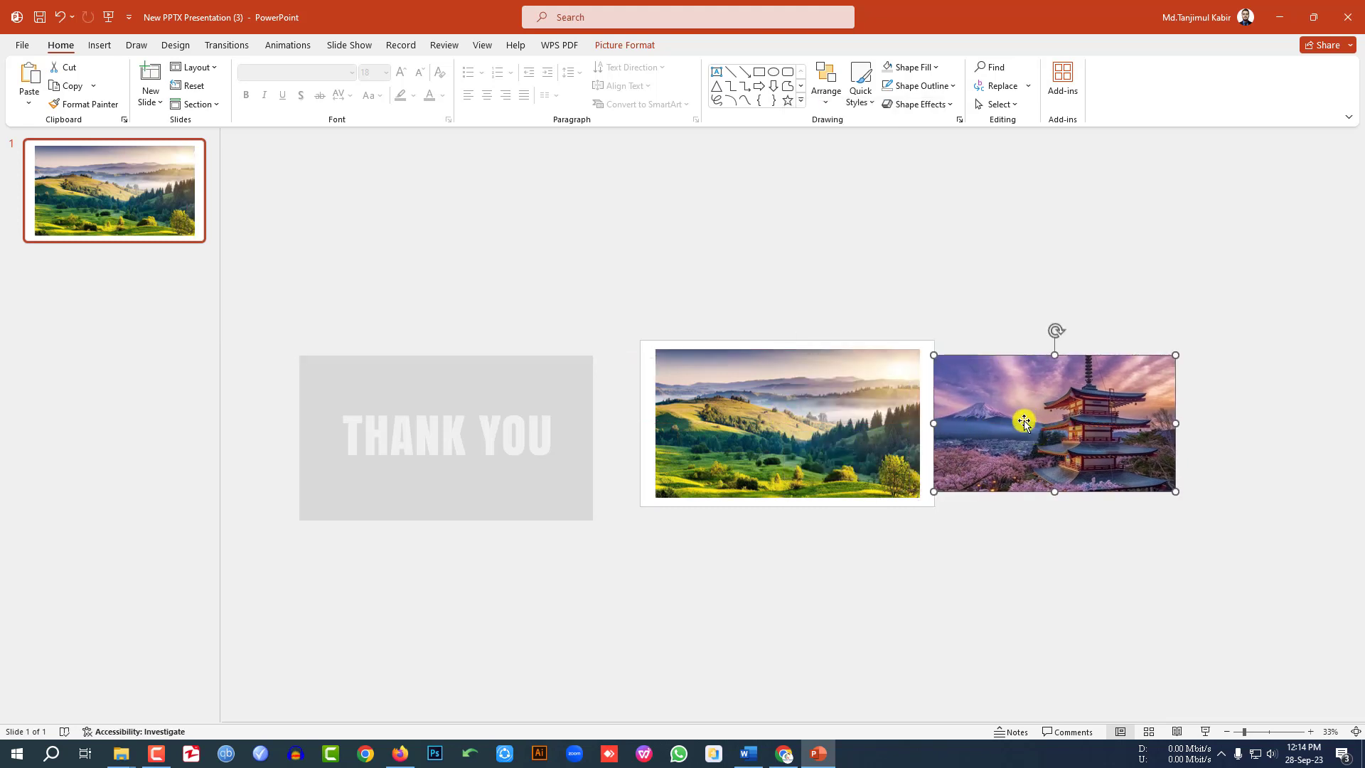
{"action": "mouse_move", "coordinate": [573, 487]}
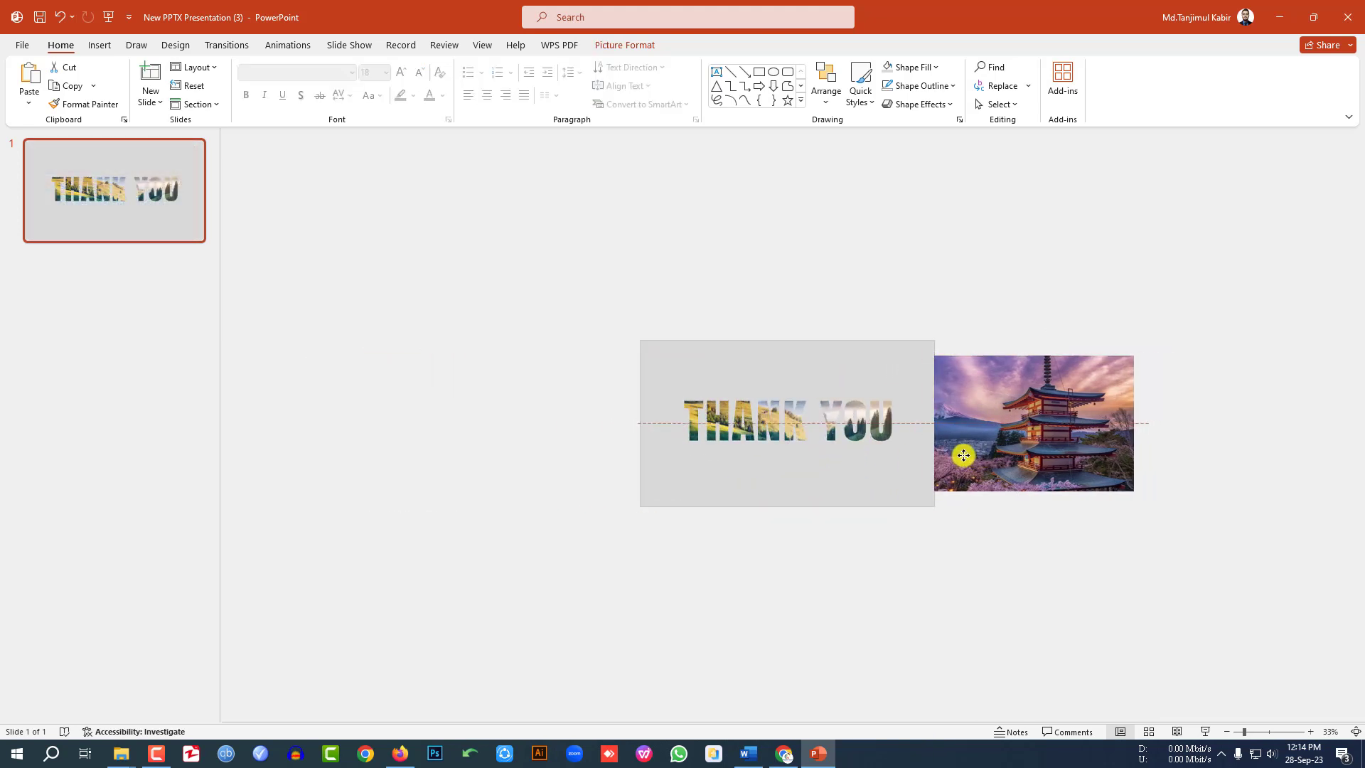
{"action": "left_click_drag", "start_coordinate": [964, 455], "coordinate": [1025, 454]}
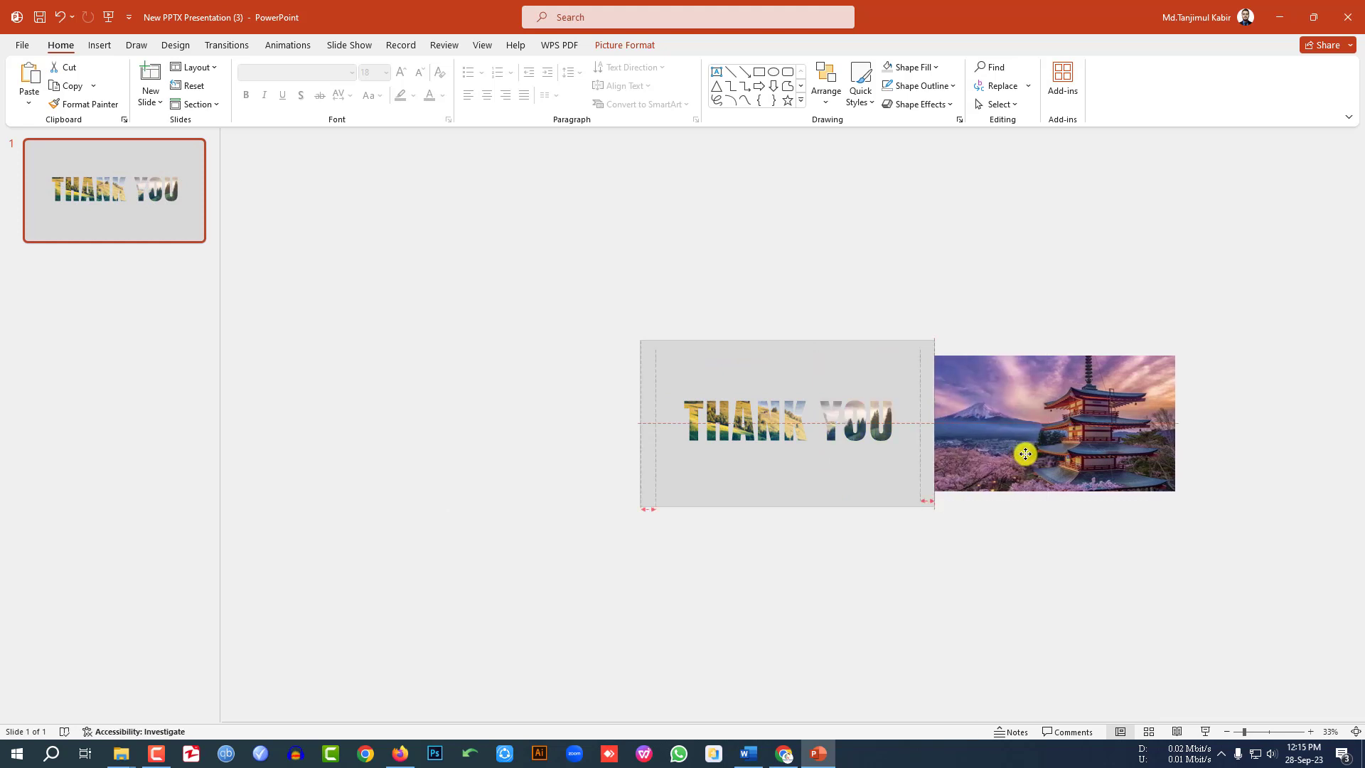
{"action": "left_click", "coordinate": [98, 44]}
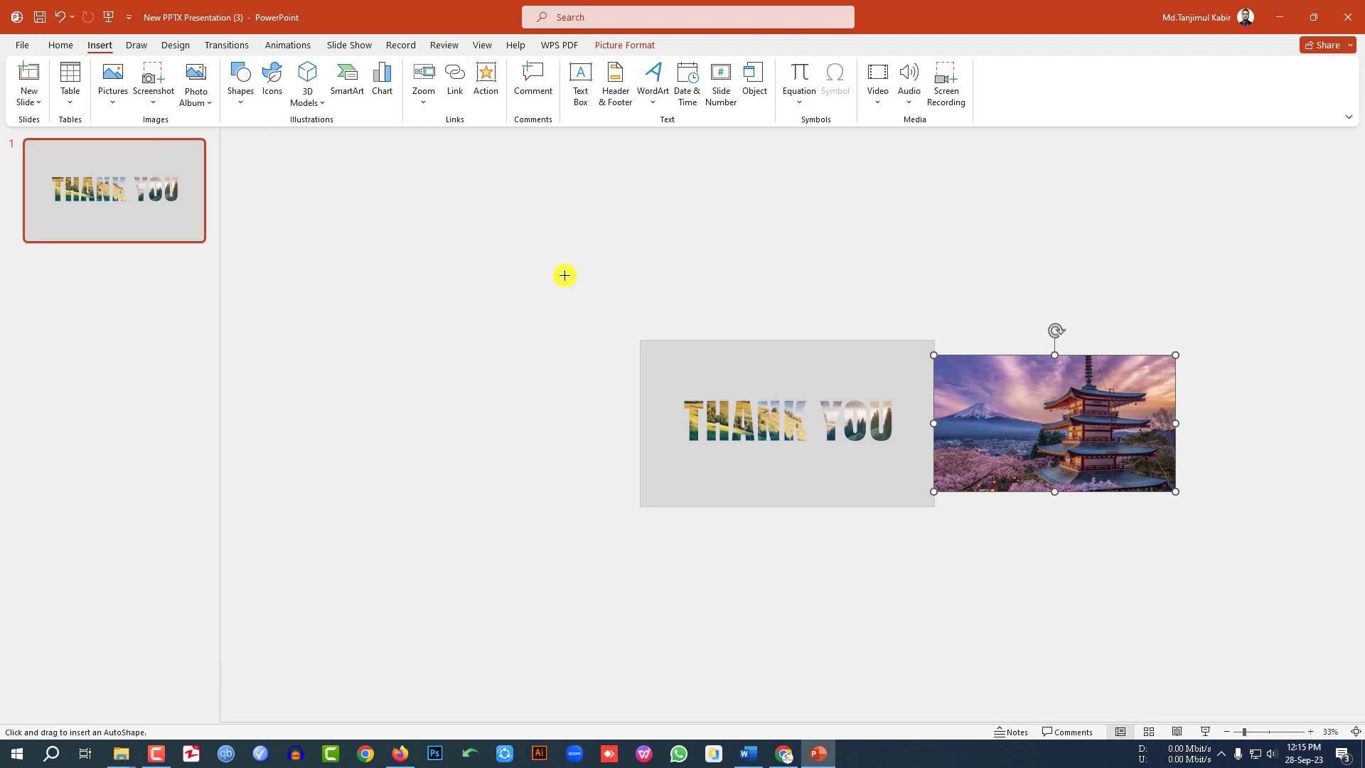
Draw a thin tall black rectangle with no outline for the photo's left edge
{"action": "left_click_drag", "start_coordinate": [839, 531], "coordinate": [841, 627]}
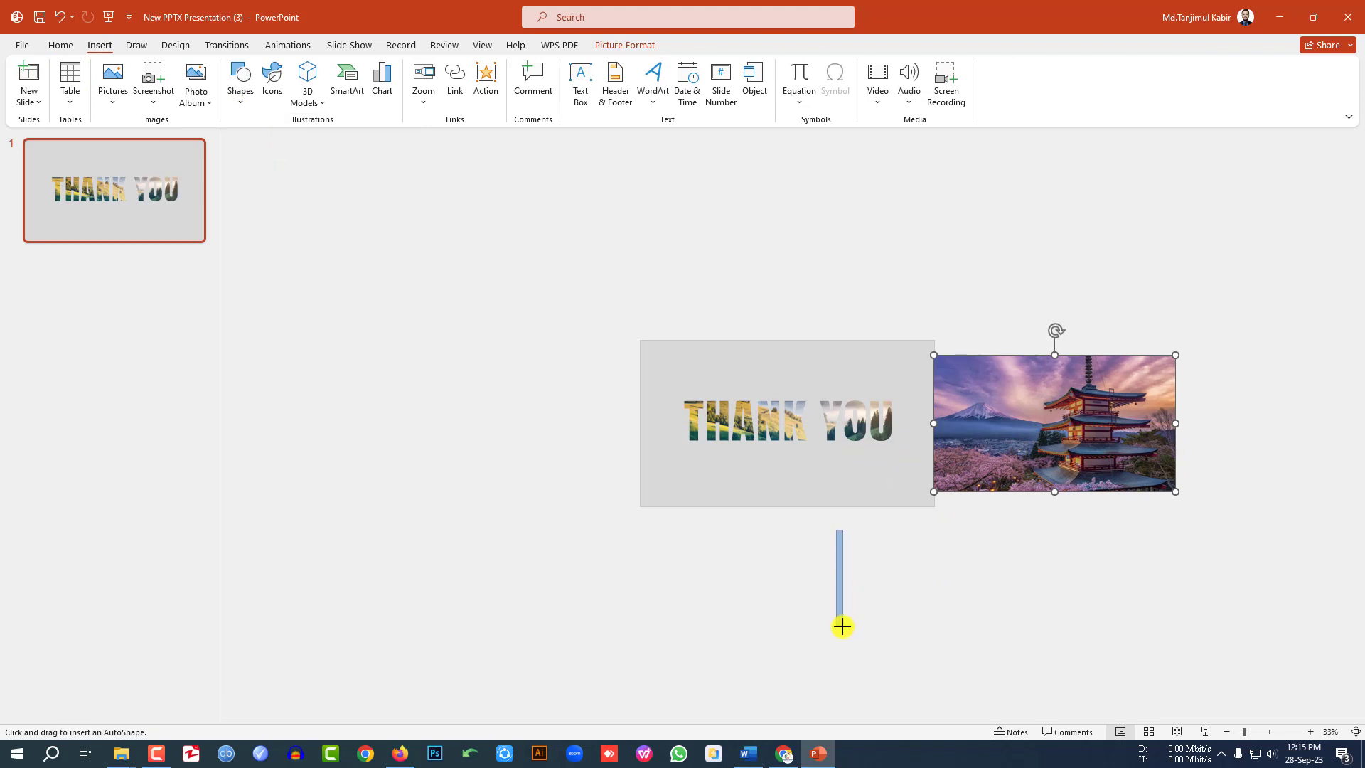
{"action": "left_click", "coordinate": [574, 85]}
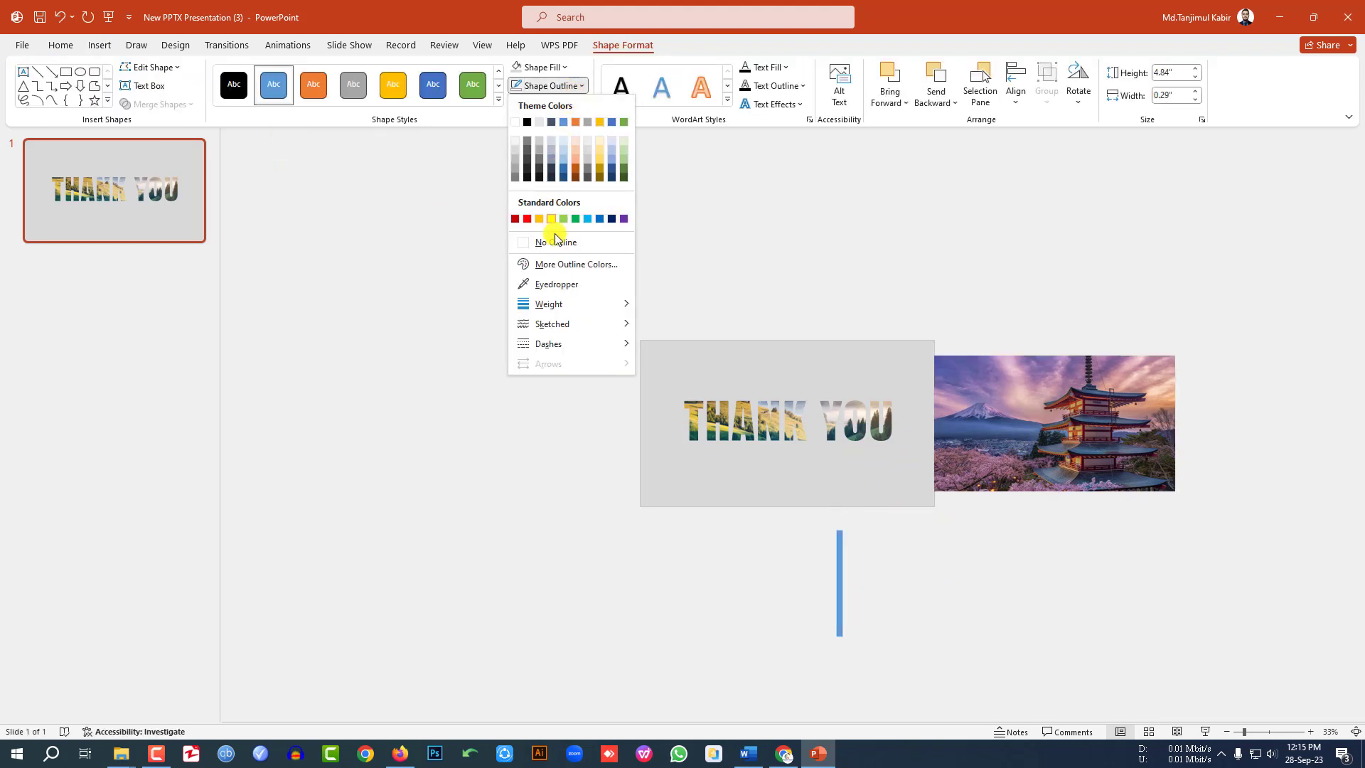
{"action": "left_click", "coordinate": [537, 67]}
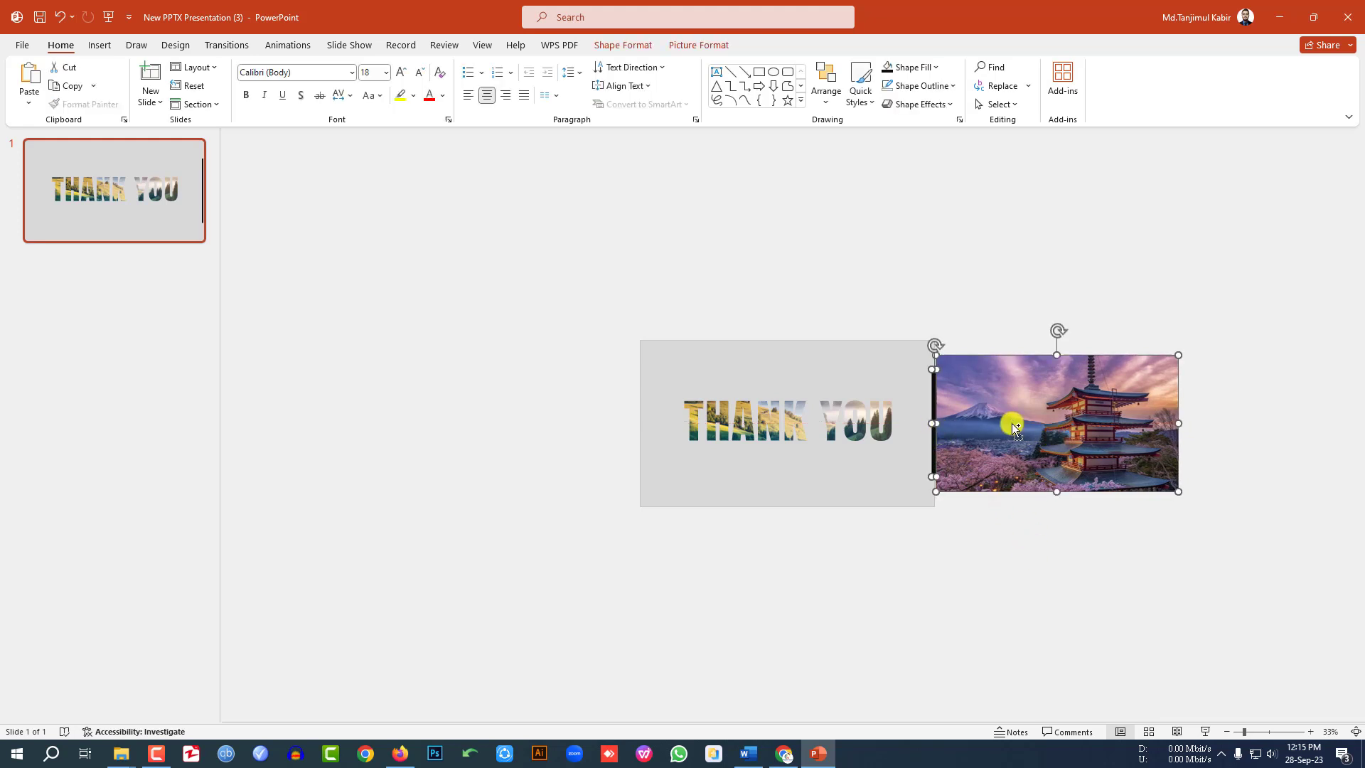
Apply a Lines motion path animation to the pagoda photo and black bar
{"action": "left_click", "coordinate": [968, 86]}
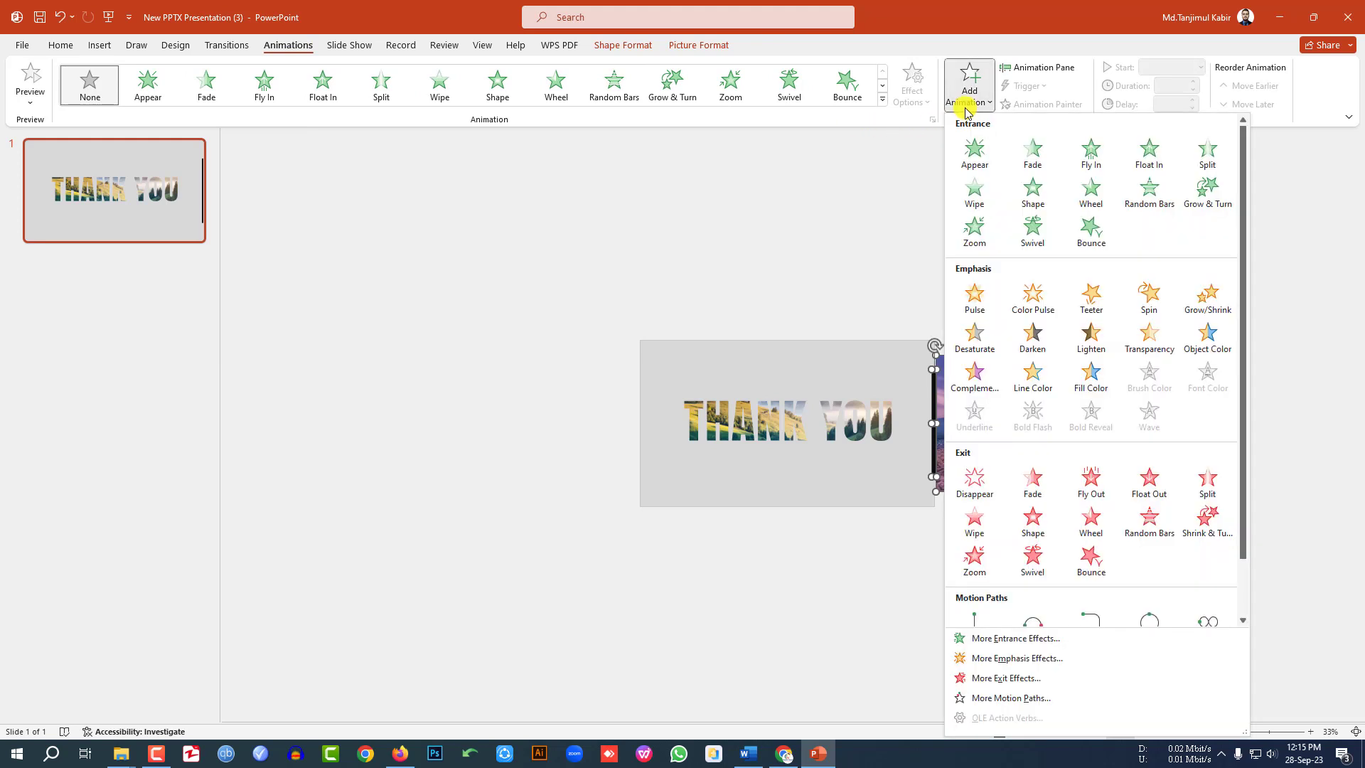
{"action": "scroll", "scroll_direction": "down", "scroll_amount": 3}
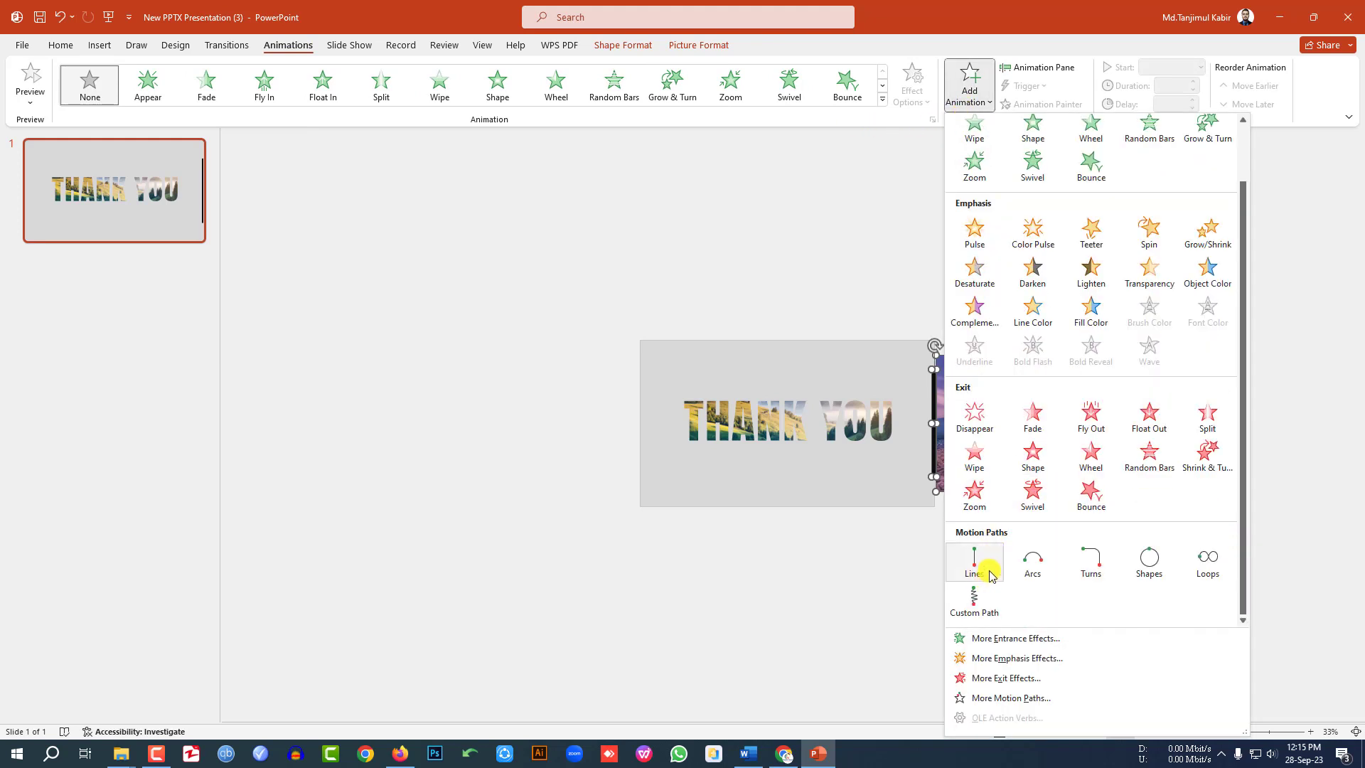
{"action": "left_click", "coordinate": [972, 562]}
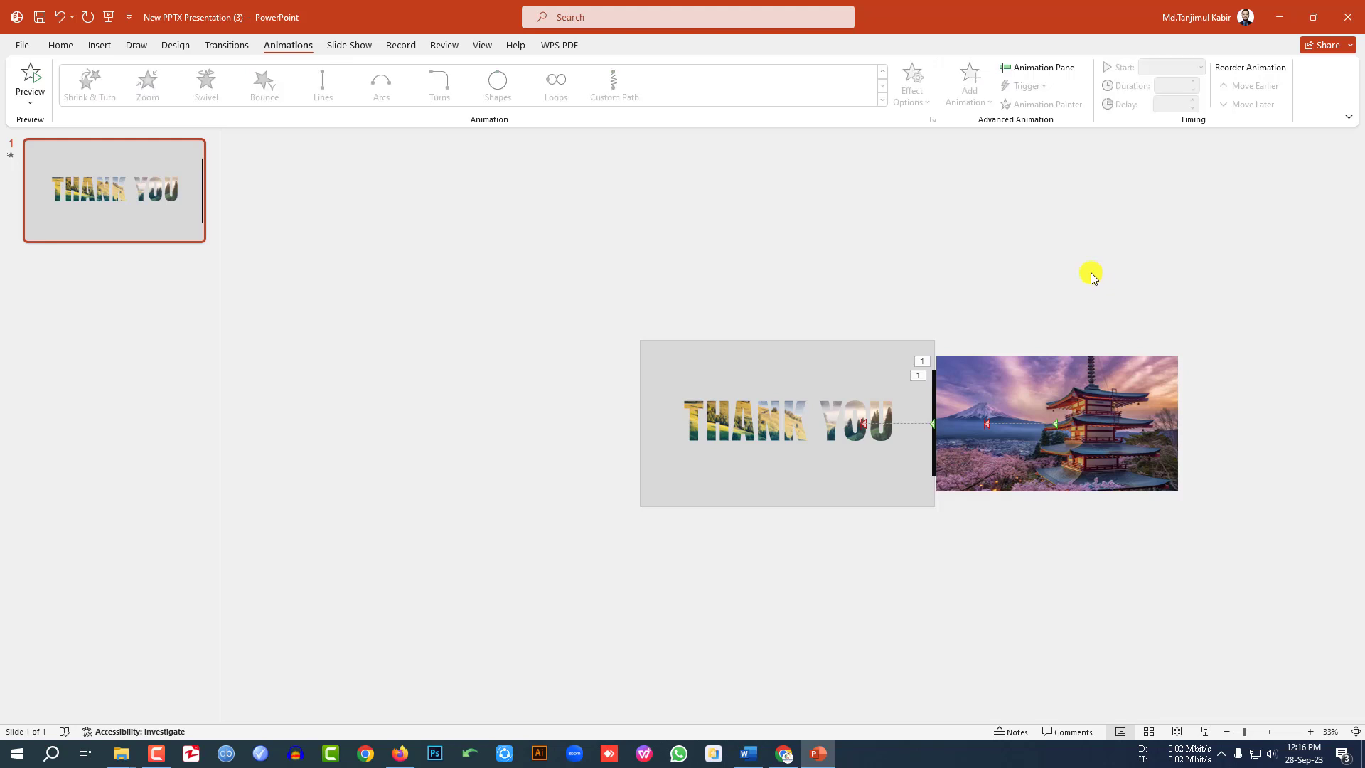
{"action": "mouse_move", "coordinate": [951, 482]}
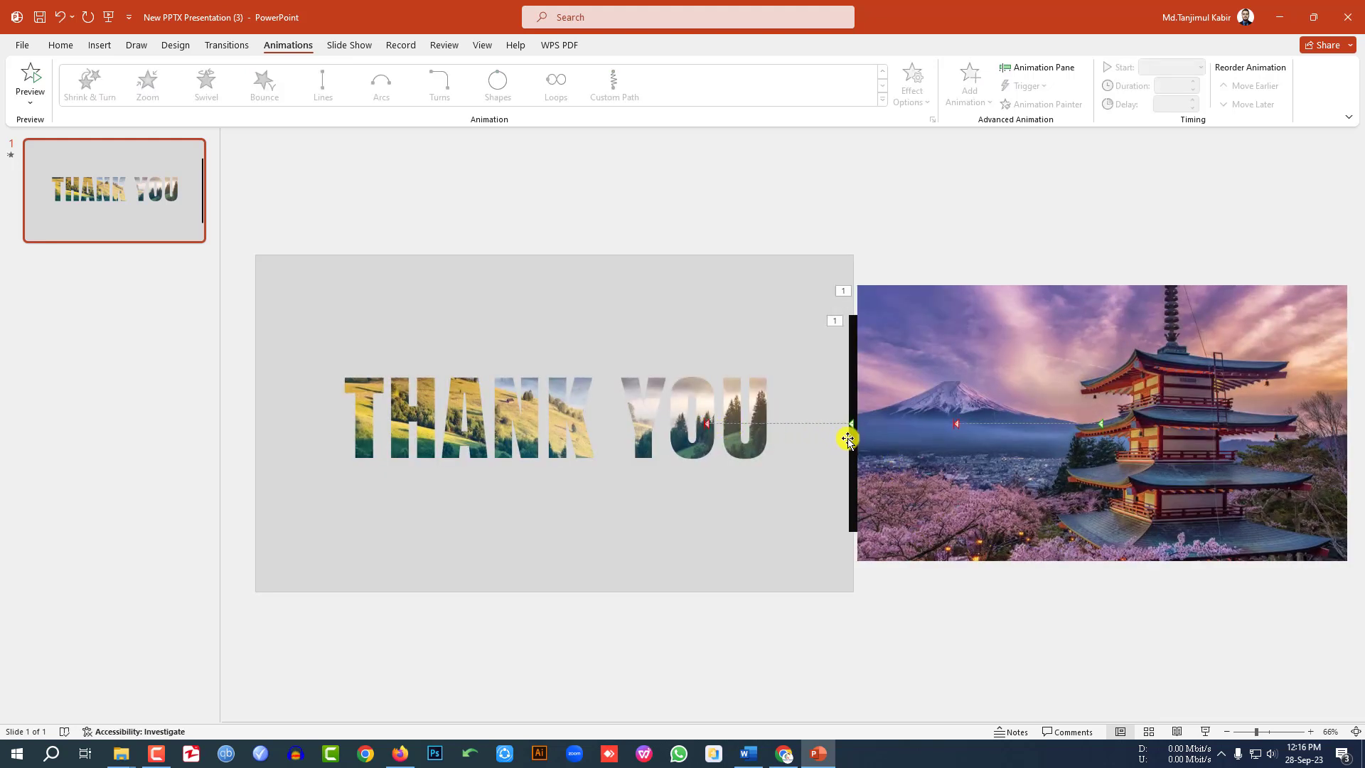
Drag both motion path end points left across the slide for a 10-second With Previous glide
{"action": "left_click", "coordinate": [323, 84]}
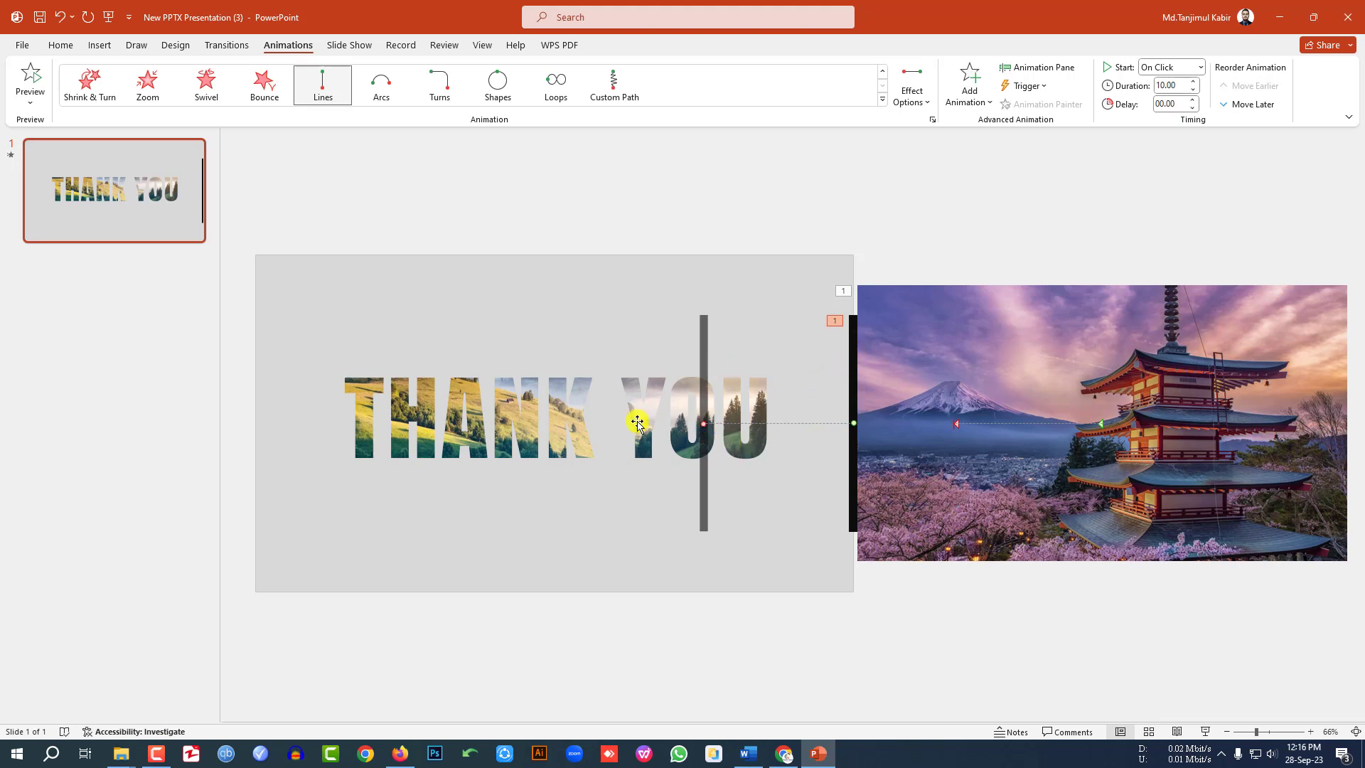
{"action": "left_click_drag", "start_coordinate": [637, 424], "coordinate": [333, 426]}
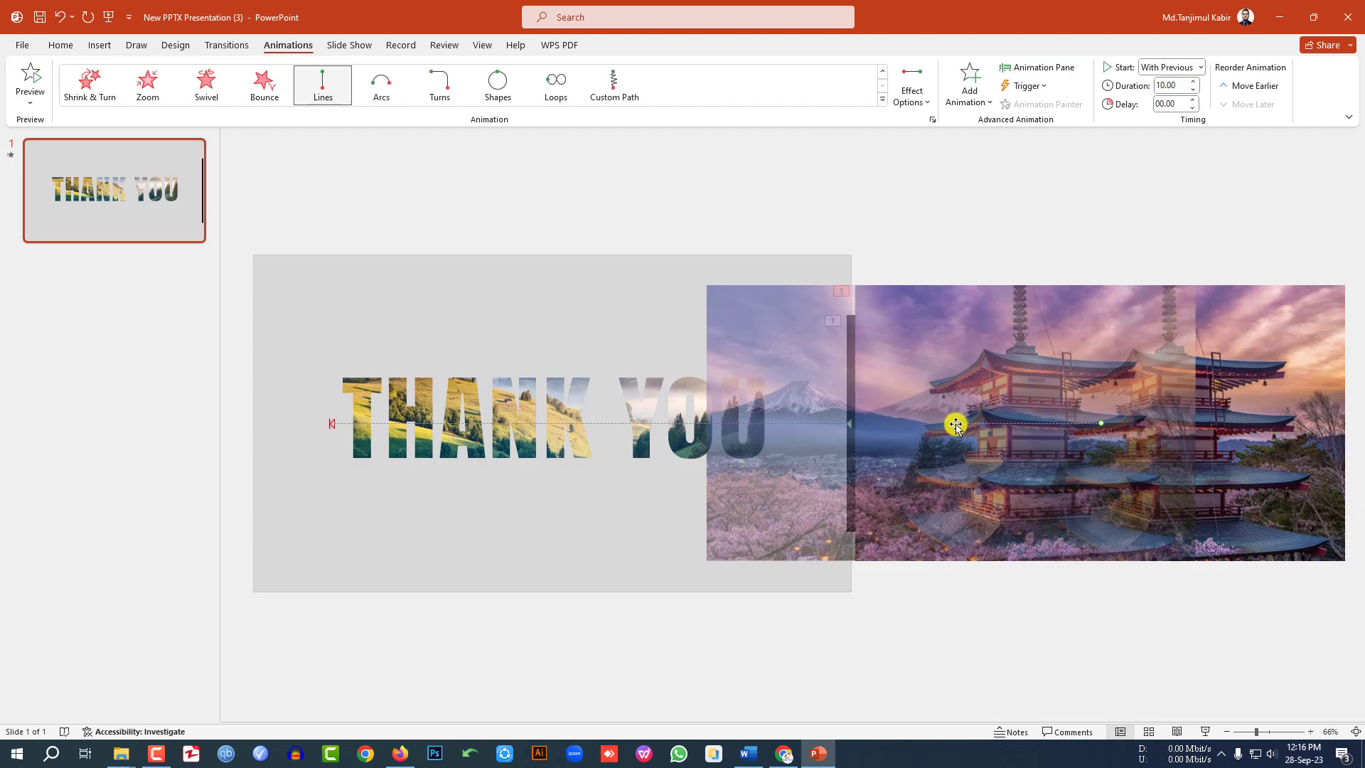
{"action": "left_click_drag", "start_coordinate": [956, 425], "coordinate": [575, 430]}
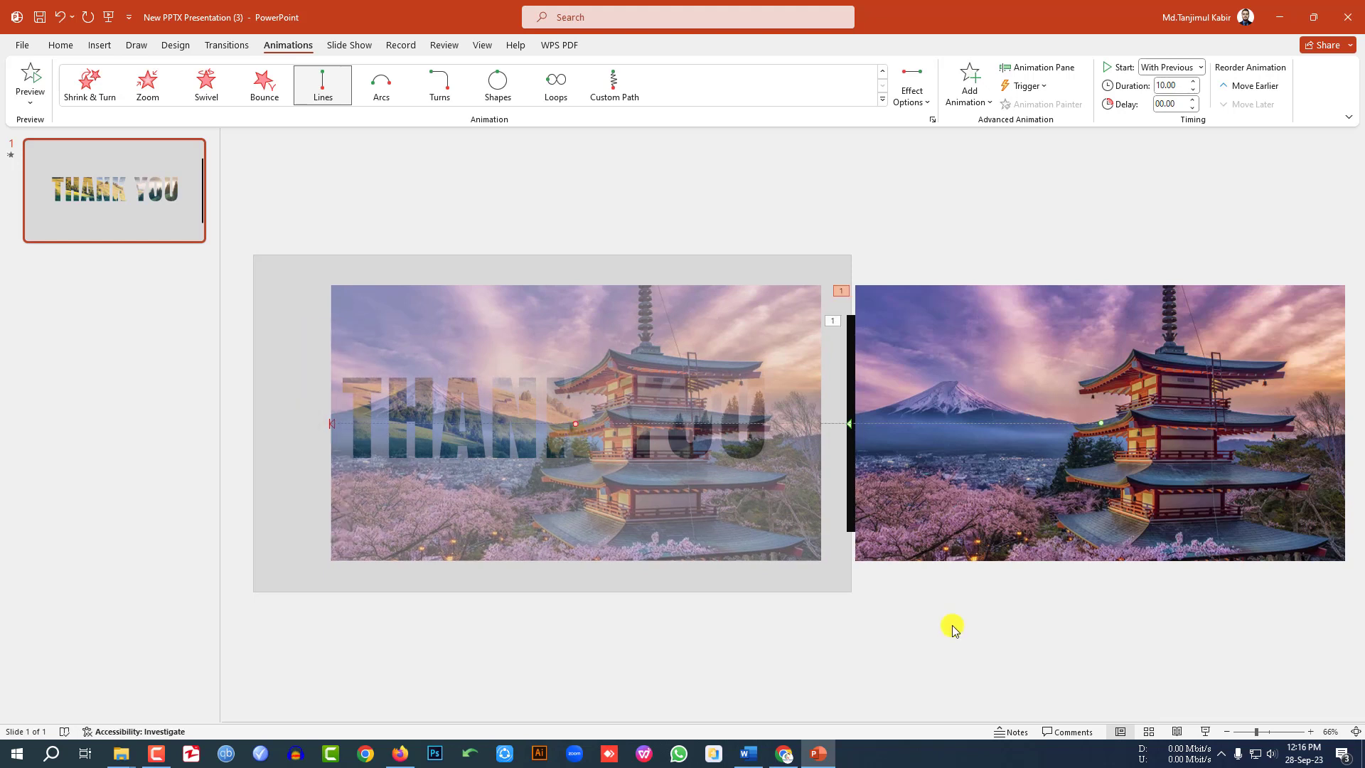
{"action": "left_click", "coordinate": [30, 78]}
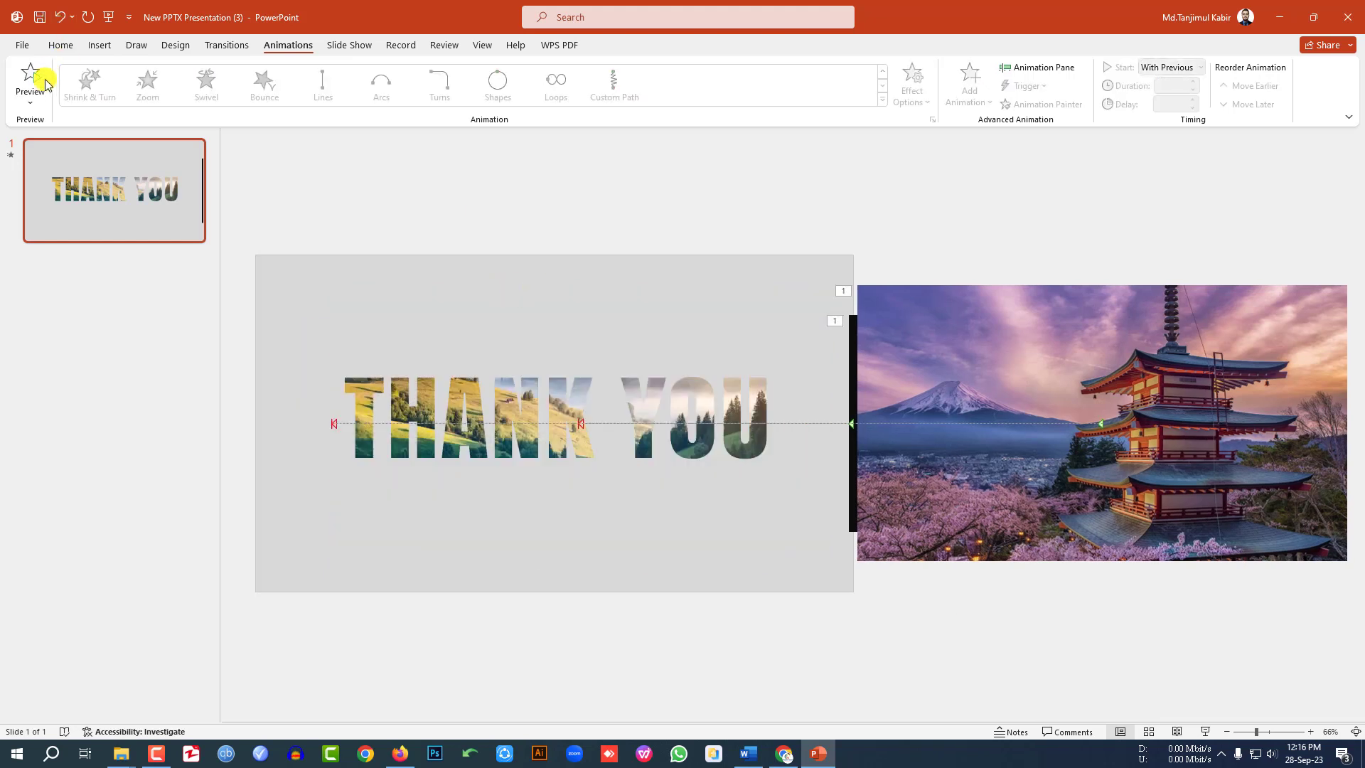
Draw a text box below THANK YOU reading 'Do You Have Any Question?' in Agency FB
{"action": "left_click", "coordinate": [98, 44]}
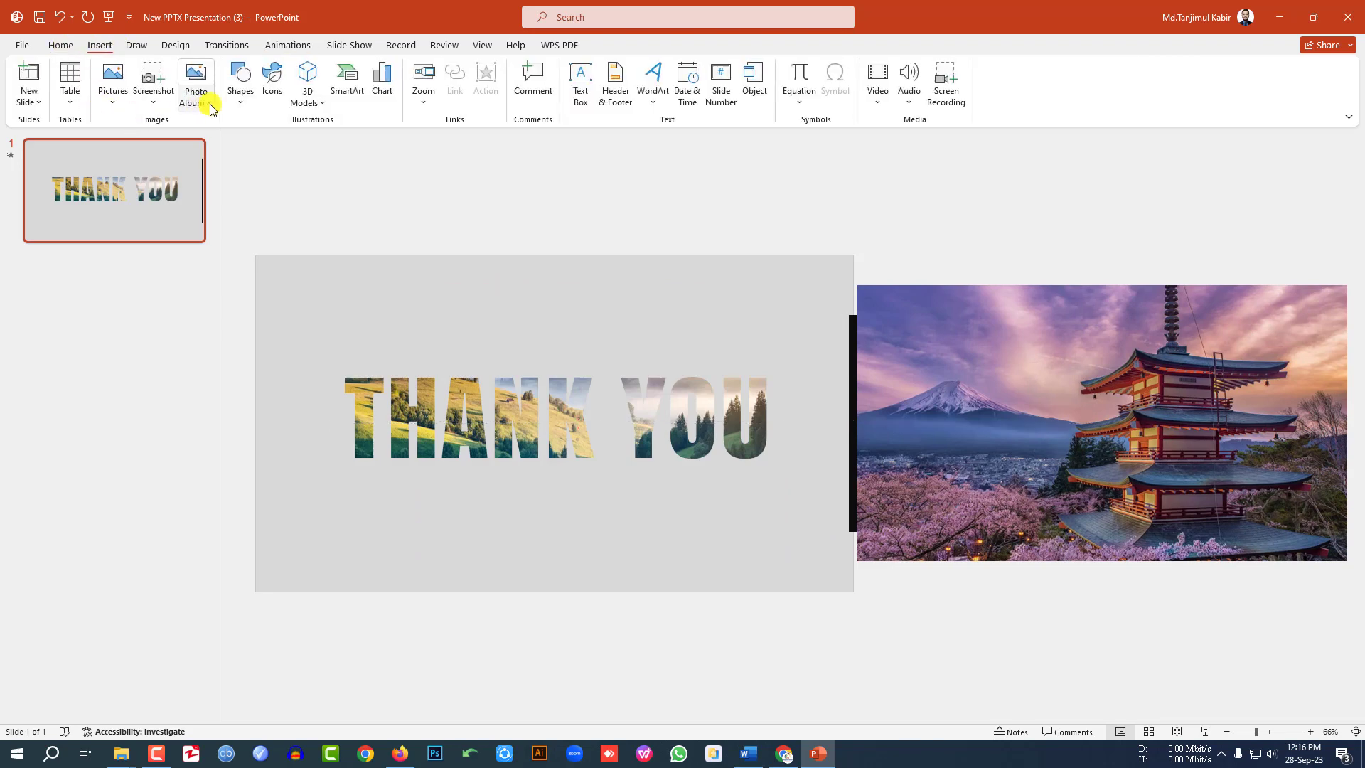
{"action": "left_click", "coordinate": [581, 83]}
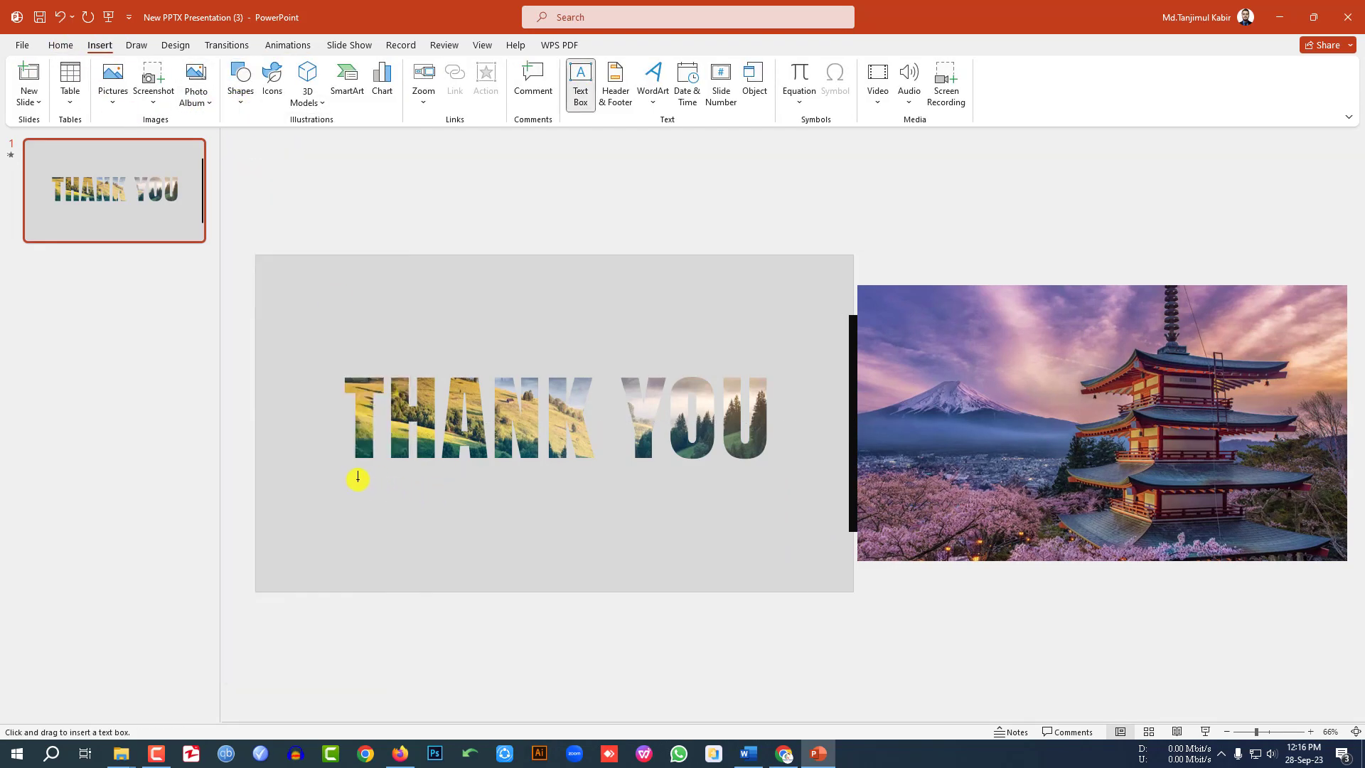
{"action": "left_click_drag", "start_coordinate": [358, 479], "coordinate": [772, 510]}
{"action": "type", "text": "Do You Have Any Question?"}
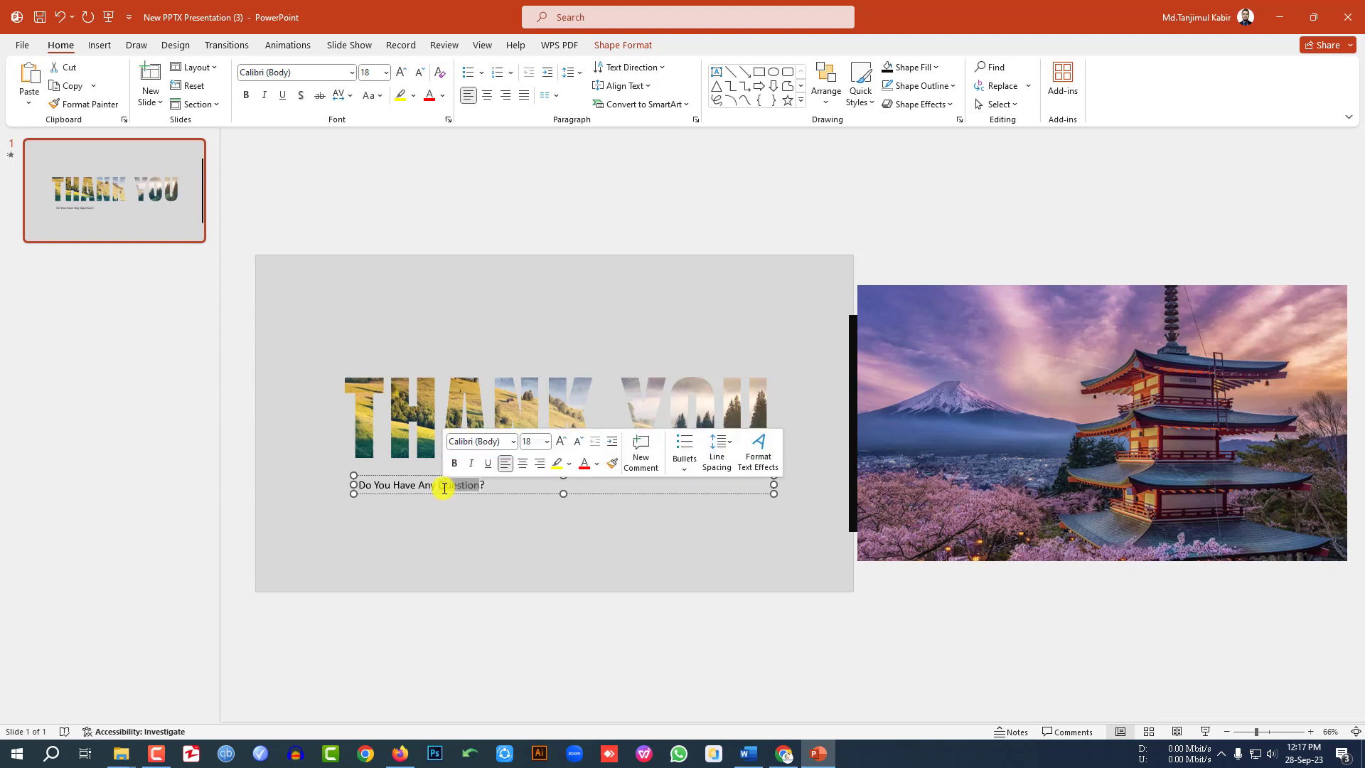
{"action": "left_click", "coordinate": [294, 73]}
{"action": "type", "text": "Agency FB"}
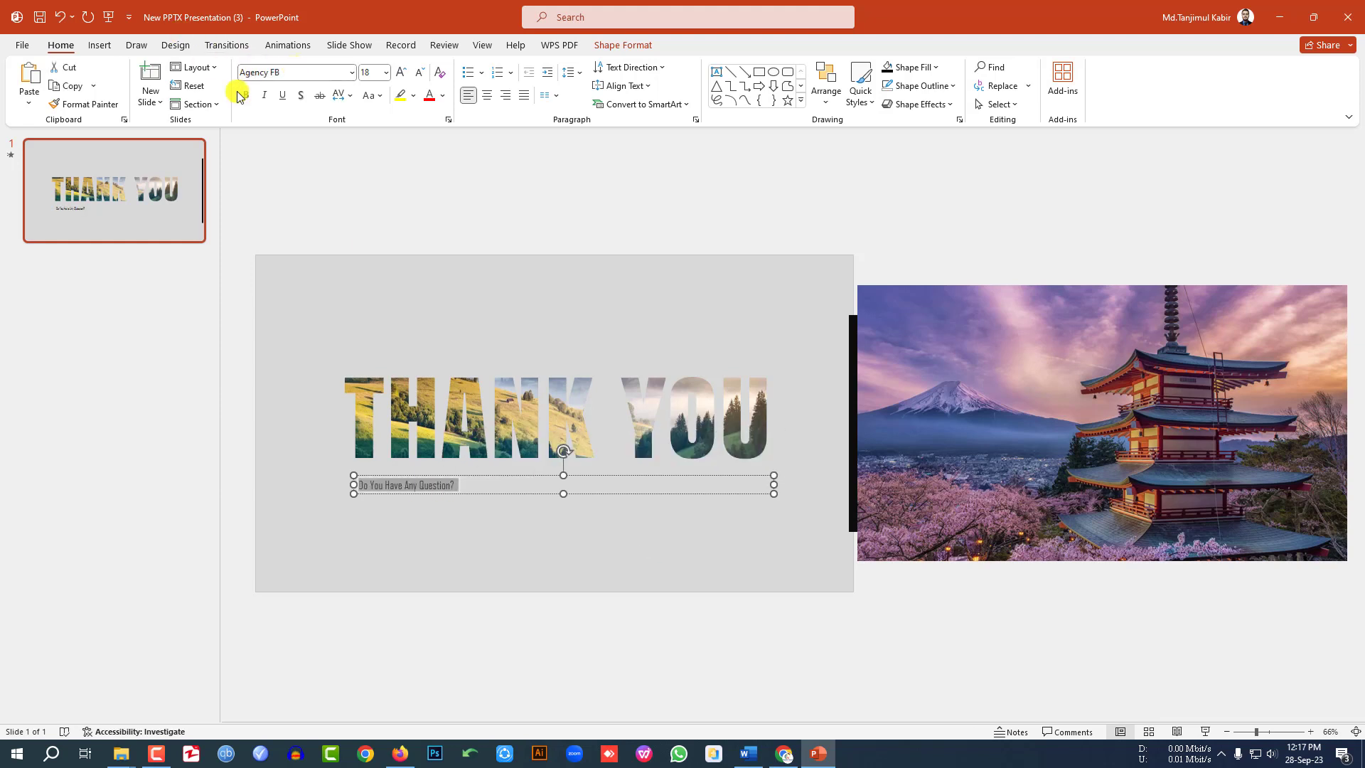
Set the subtitle bold, 24 pt, with character spacing Expanded by 15 pt
{"action": "left_click", "coordinate": [338, 95]}
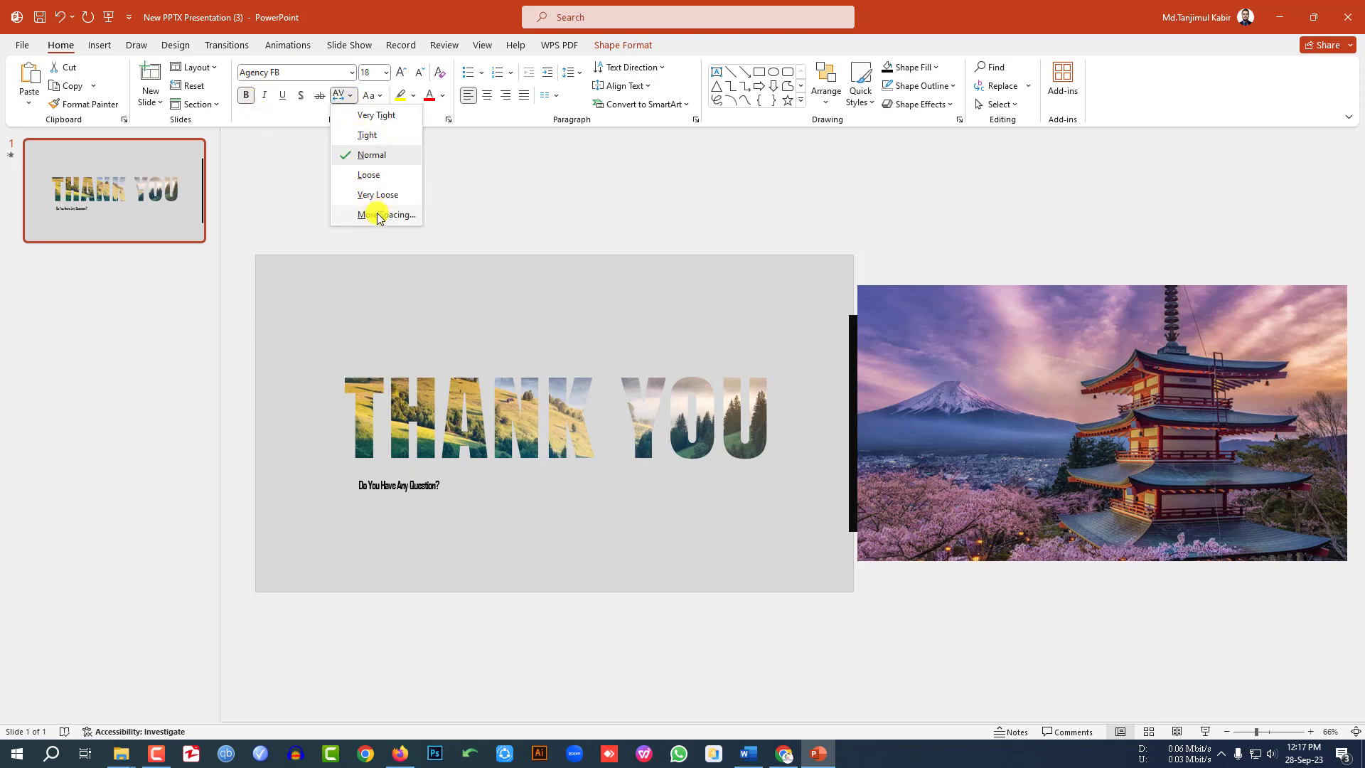
{"action": "left_click", "coordinate": [390, 214]}
{"action": "type", "text": "15"}
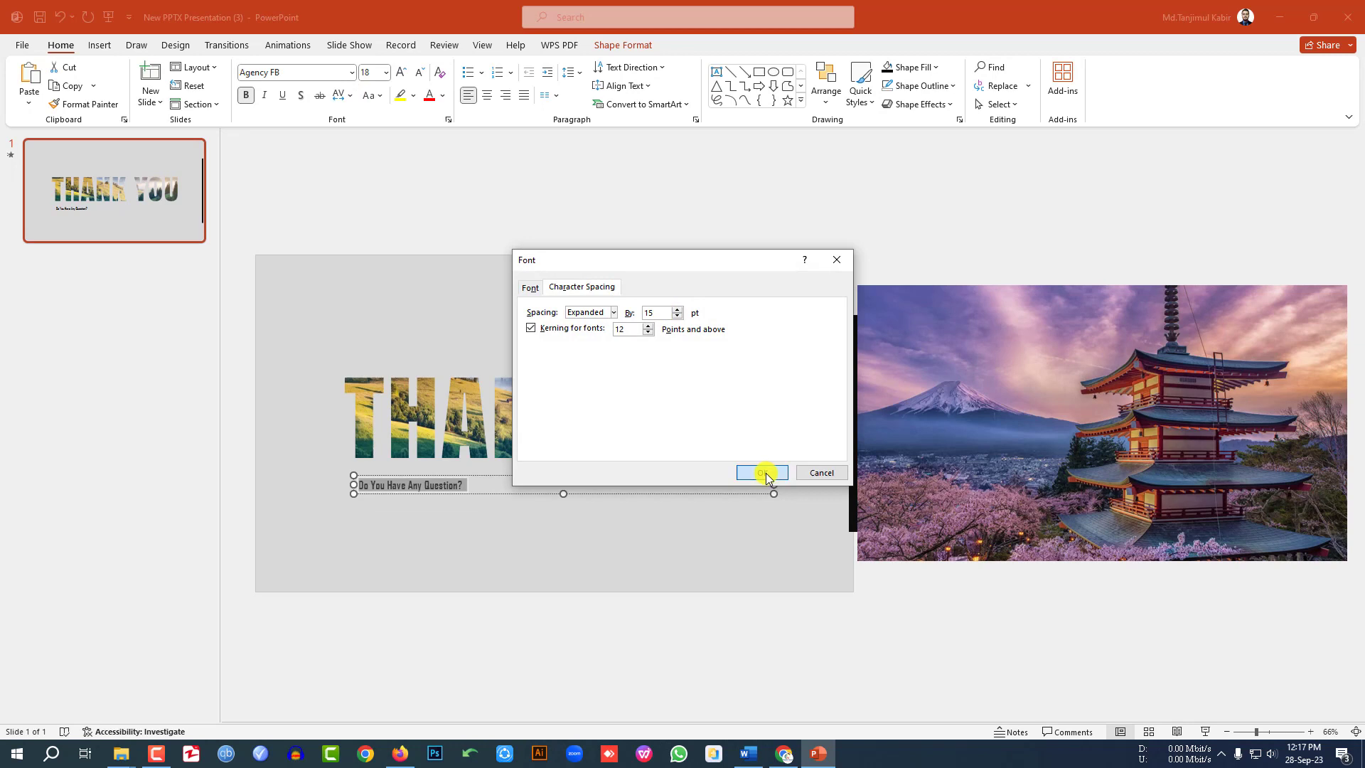
{"action": "left_click", "coordinate": [759, 473]}
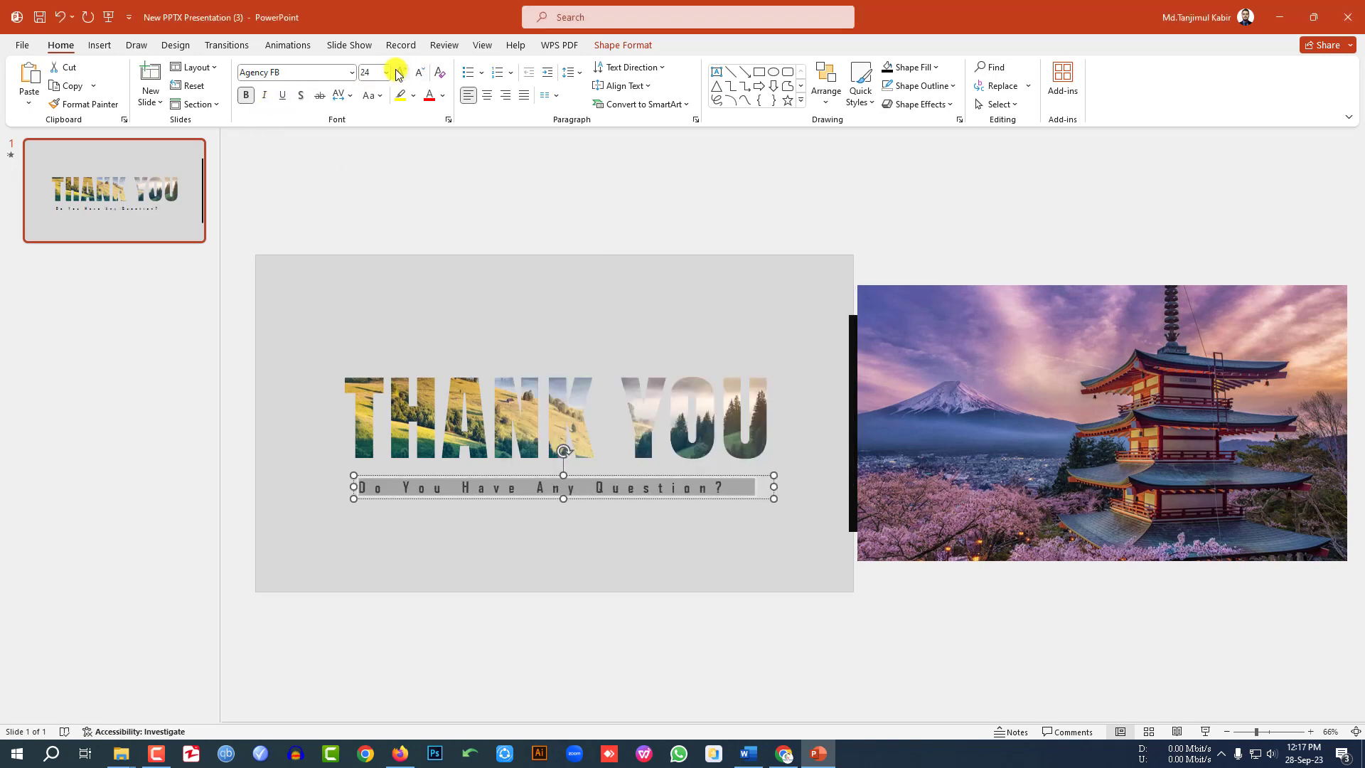